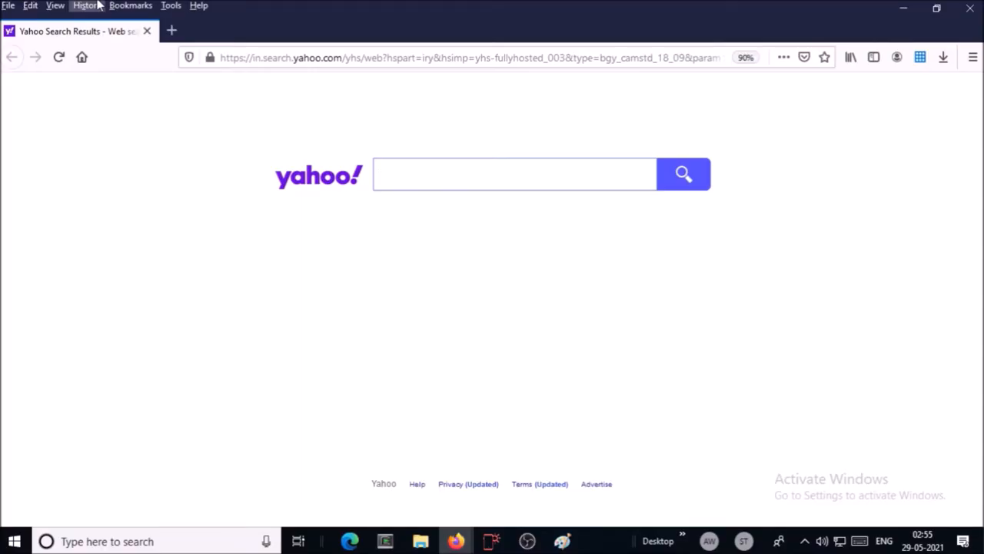
Navigate the local Devopsfinder site from its home page to the About me page
left_click(514, 174)
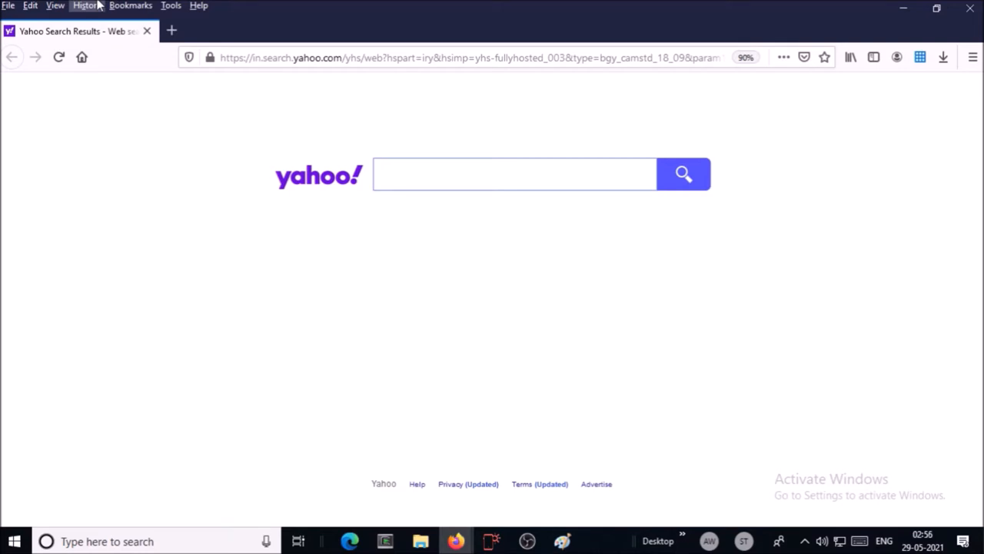
left_click(513, 173)
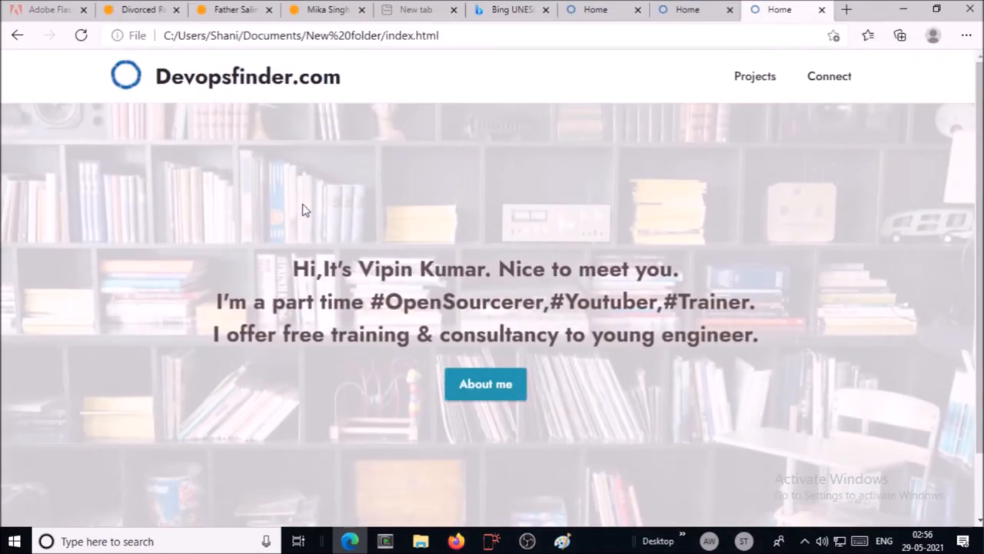
mouse_move(206, 197)
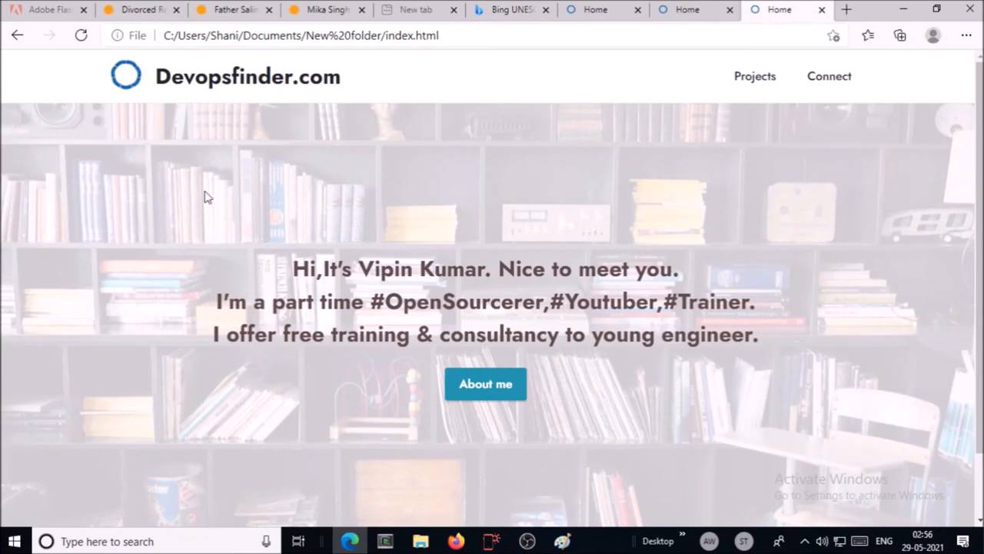
mouse_move(649, 237)
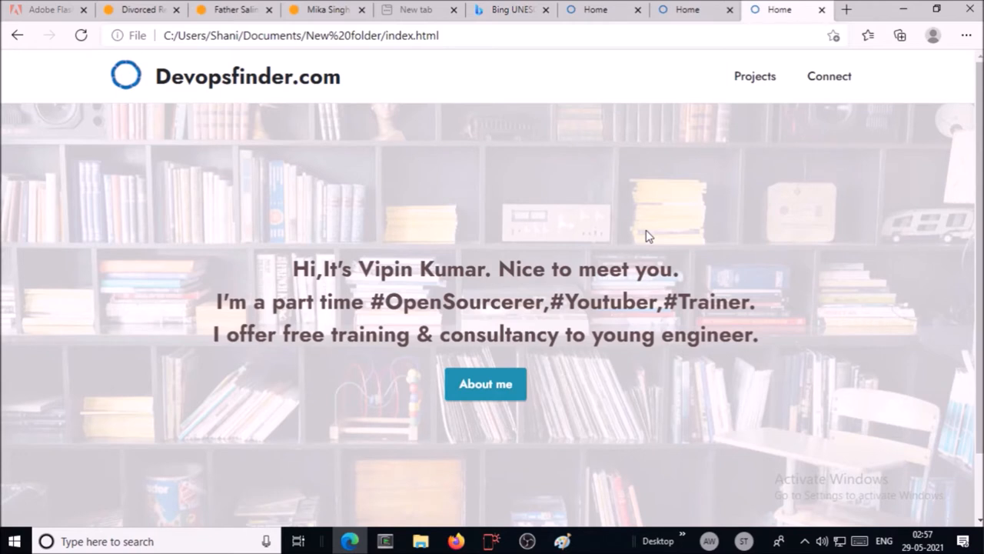
mouse_move(513, 197)
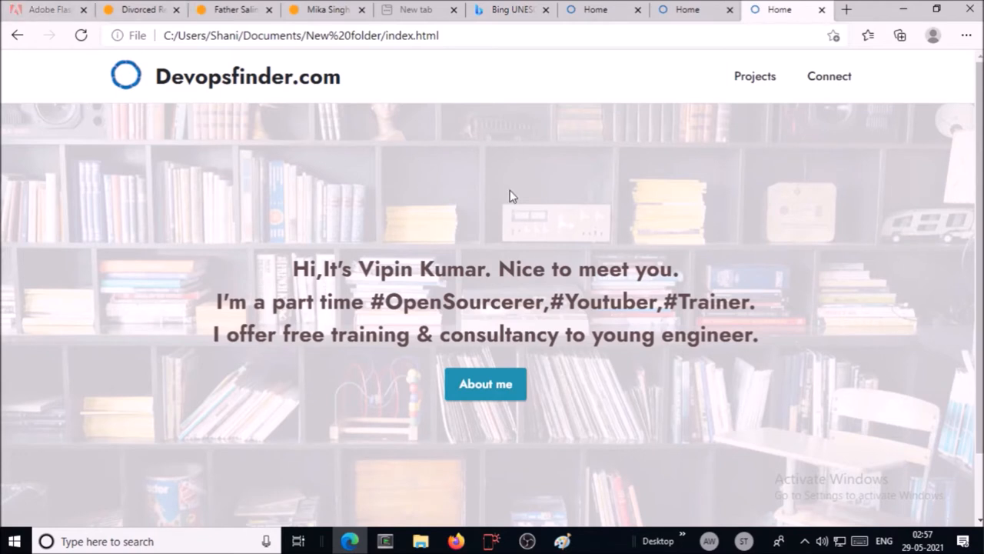
mouse_move(456, 157)
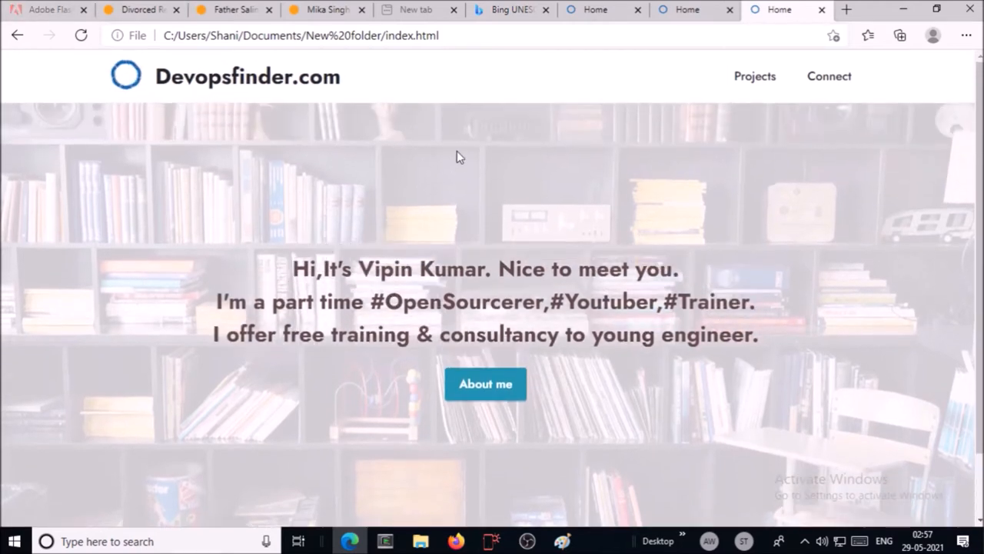
mouse_move(486, 392)
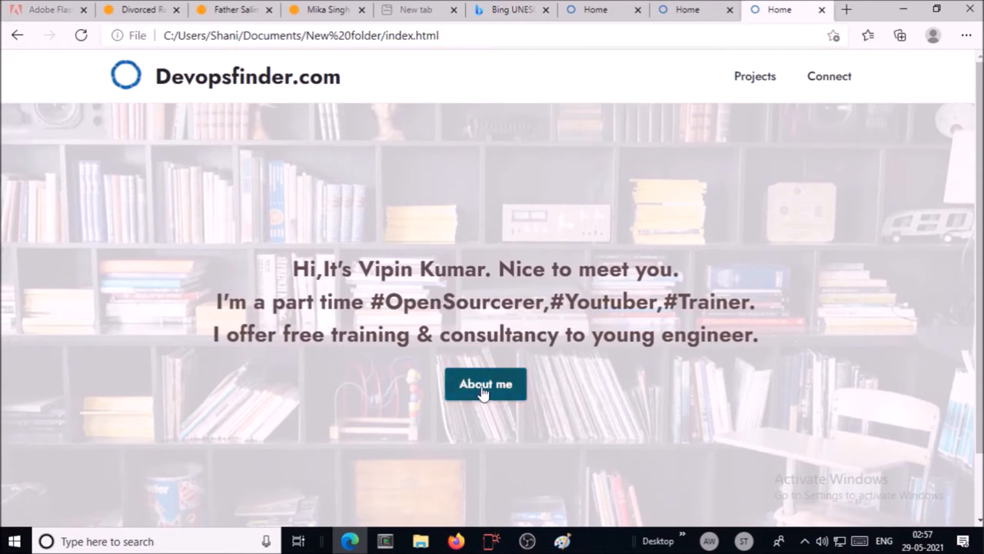
left_click(485, 384)
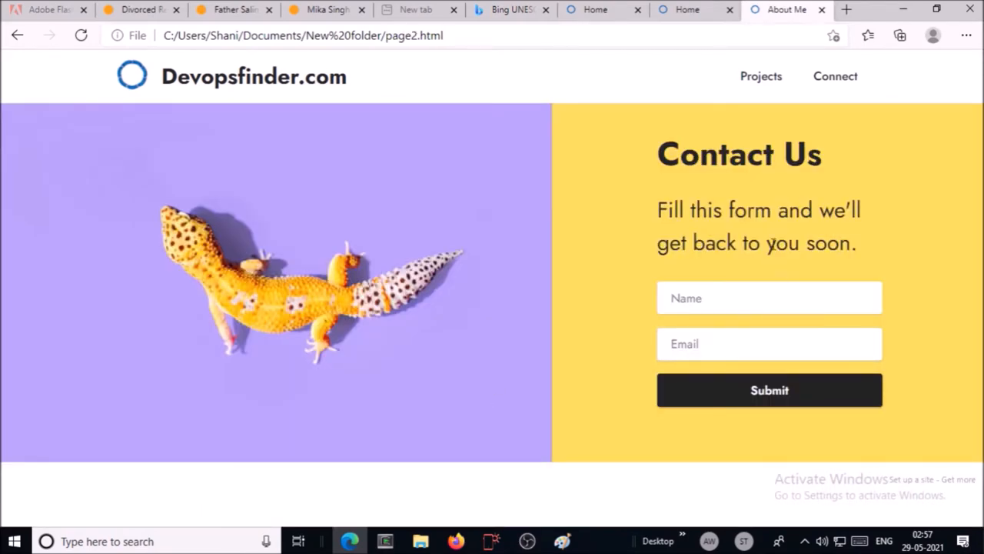
left_click(755, 77)
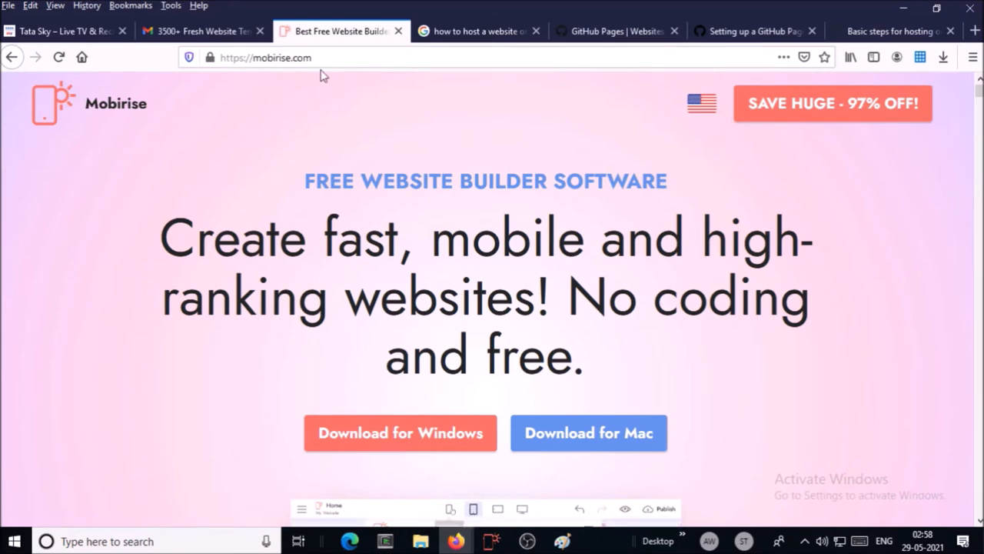
Scroll through the Mobirise homepage to view its download options
scroll("down", 3)
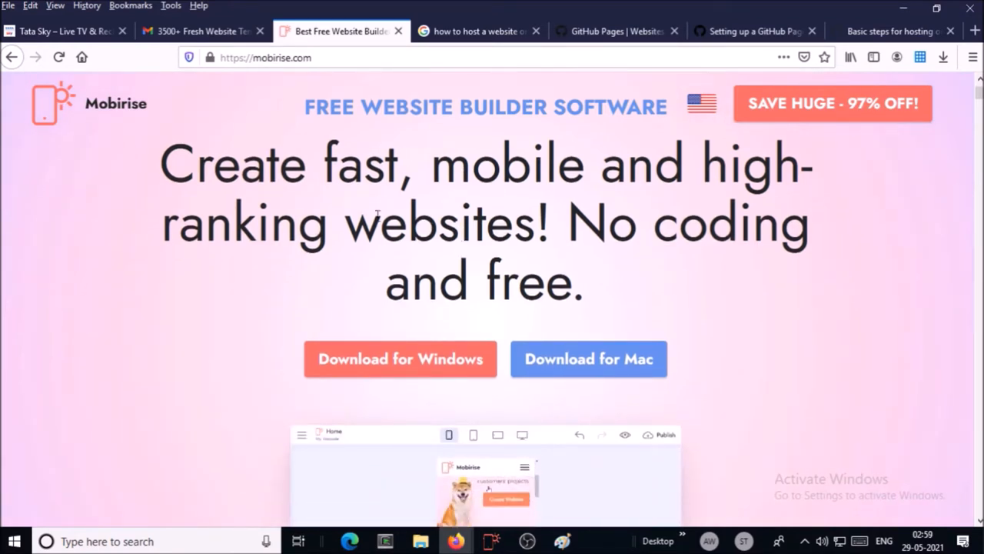
scroll("down", 3)
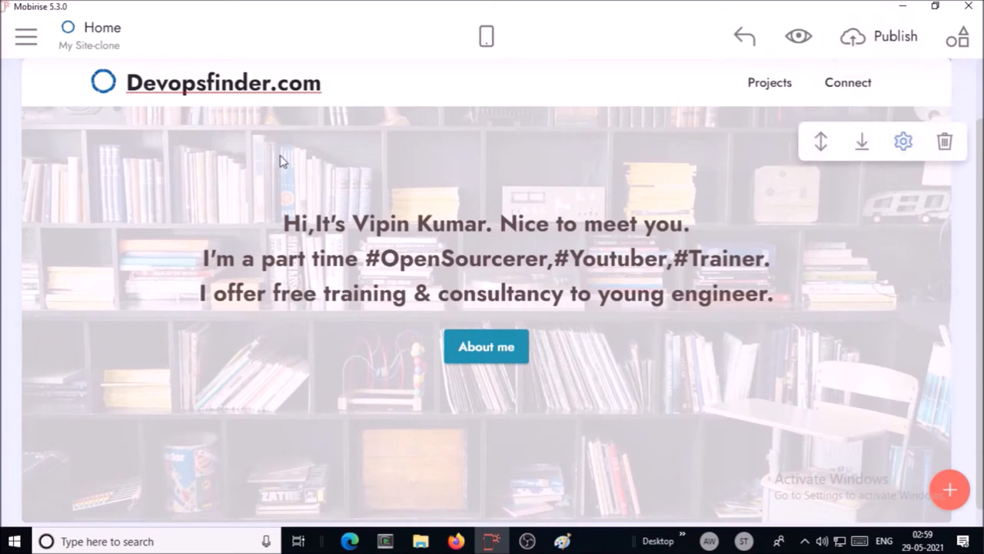
mouse_move(392, 206)
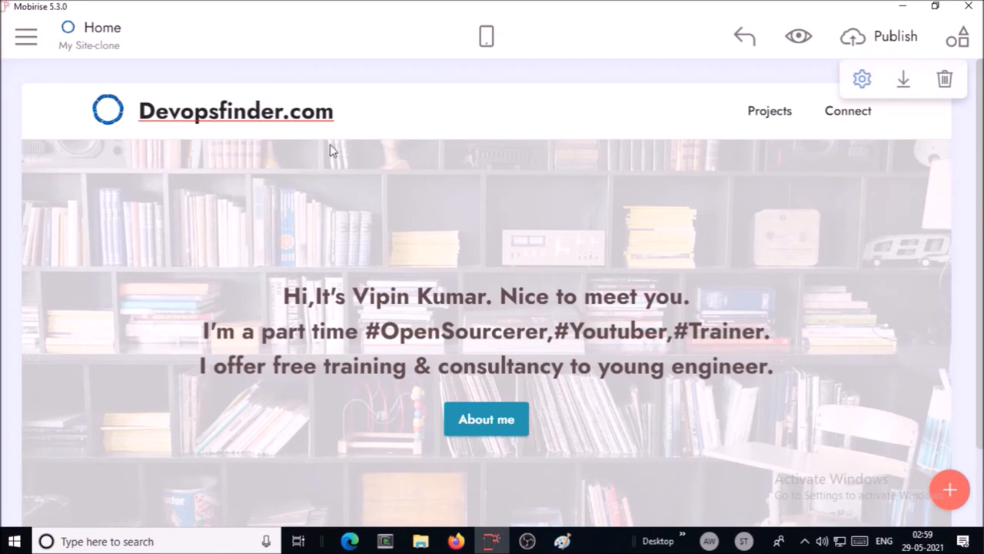
scroll("down", 3)
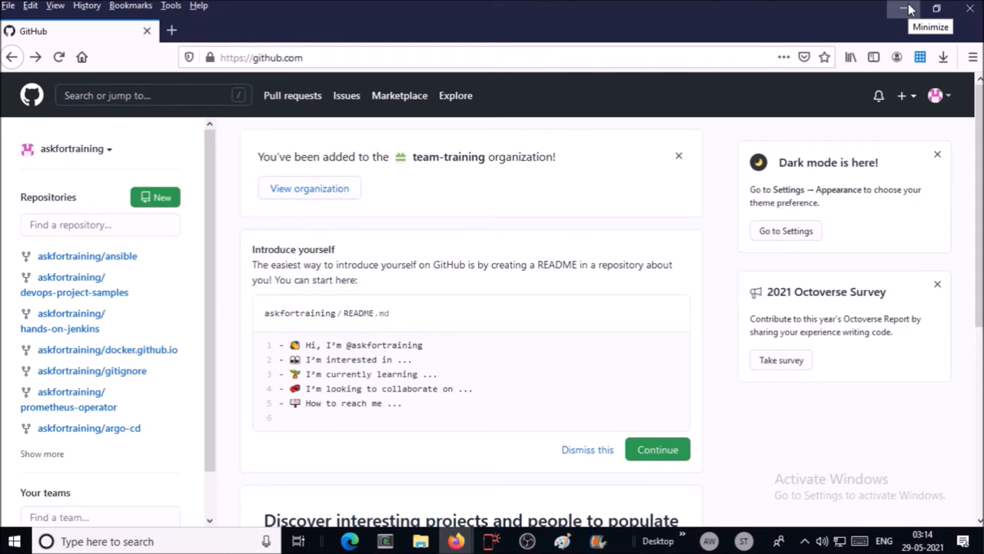
mouse_move(74, 283)
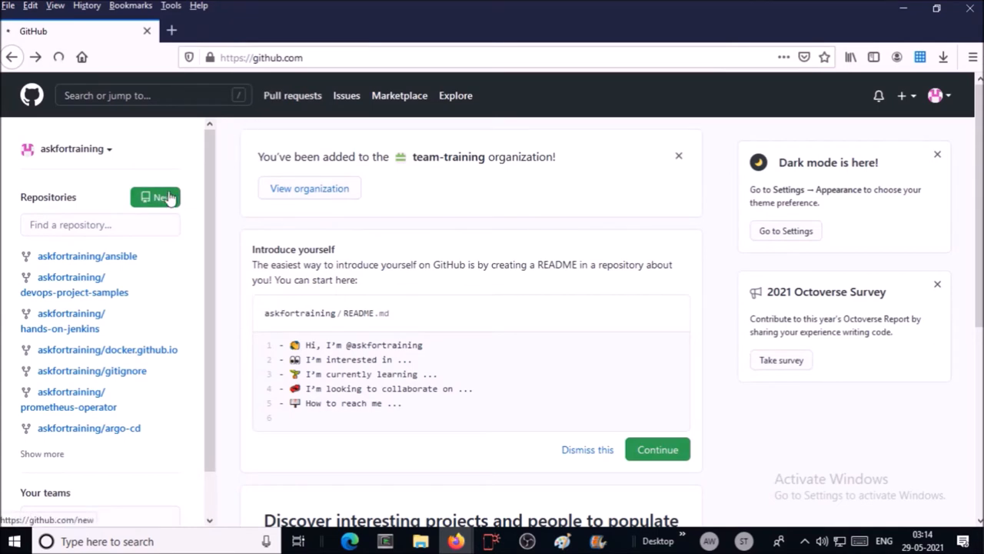
Start a new repository named askfortraining under the signed-in account
left_click(155, 197)
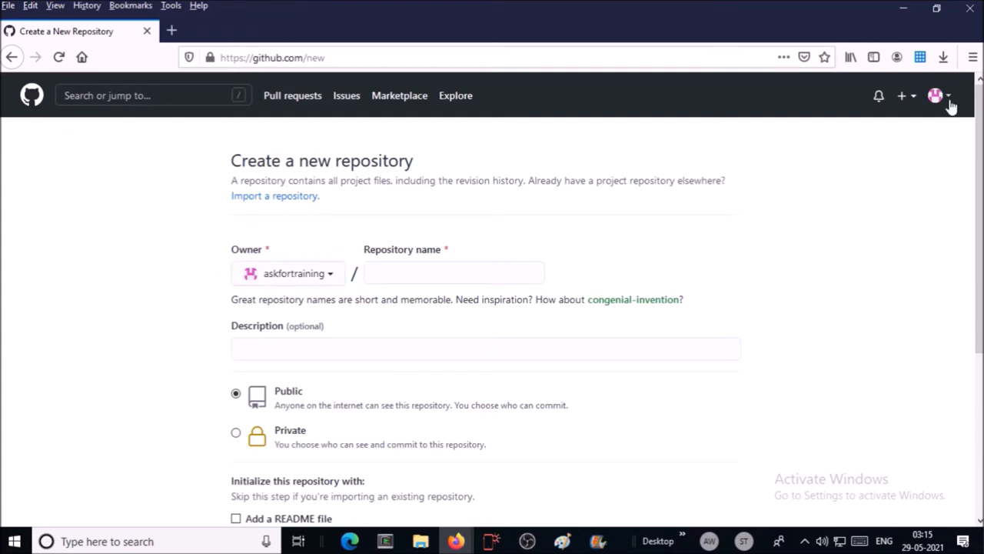
left_click(935, 95)
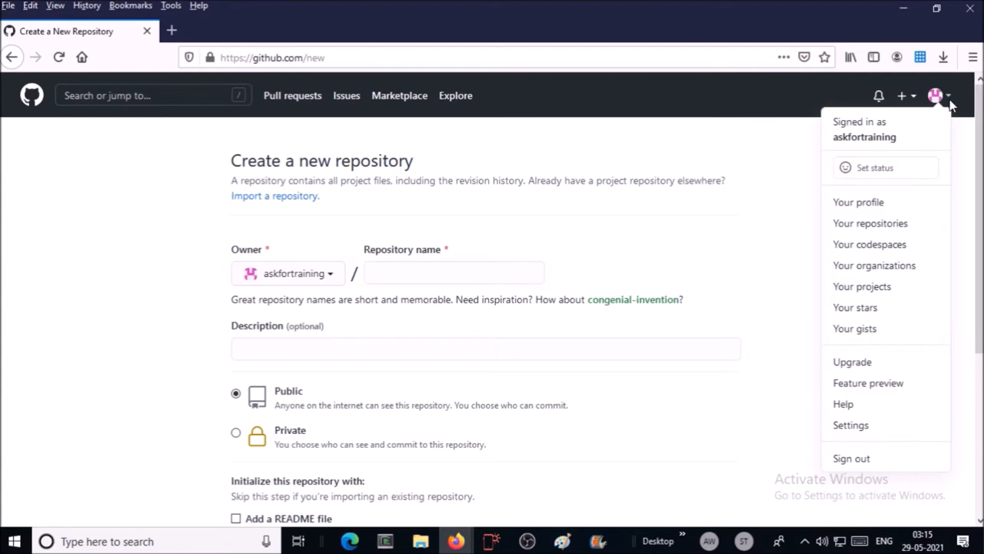
mouse_move(846, 162)
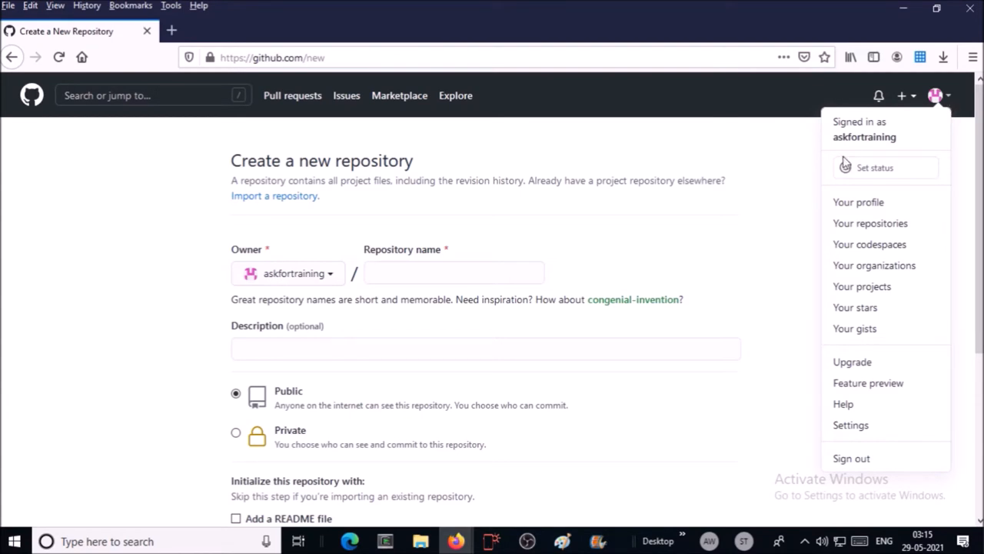
type("askfortraining")
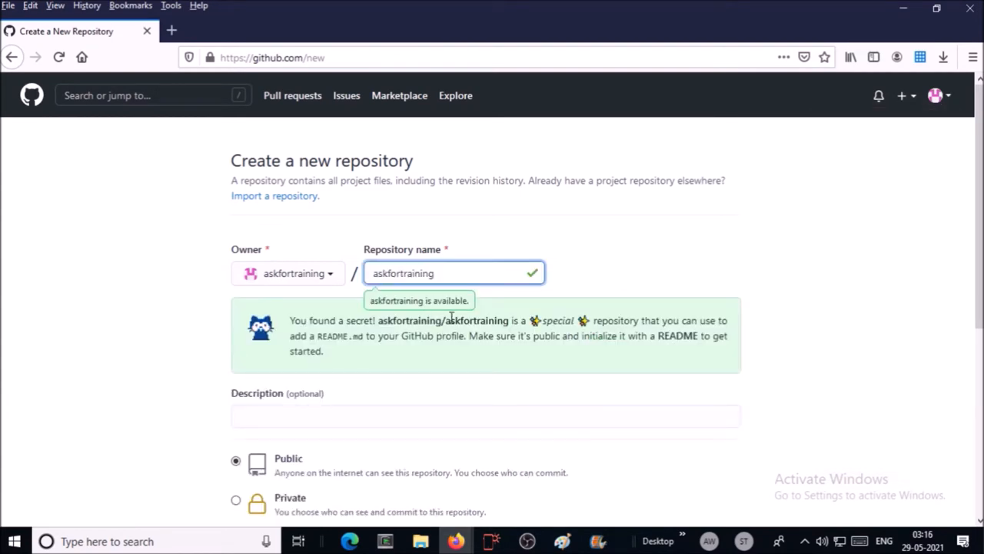
mouse_move(653, 317)
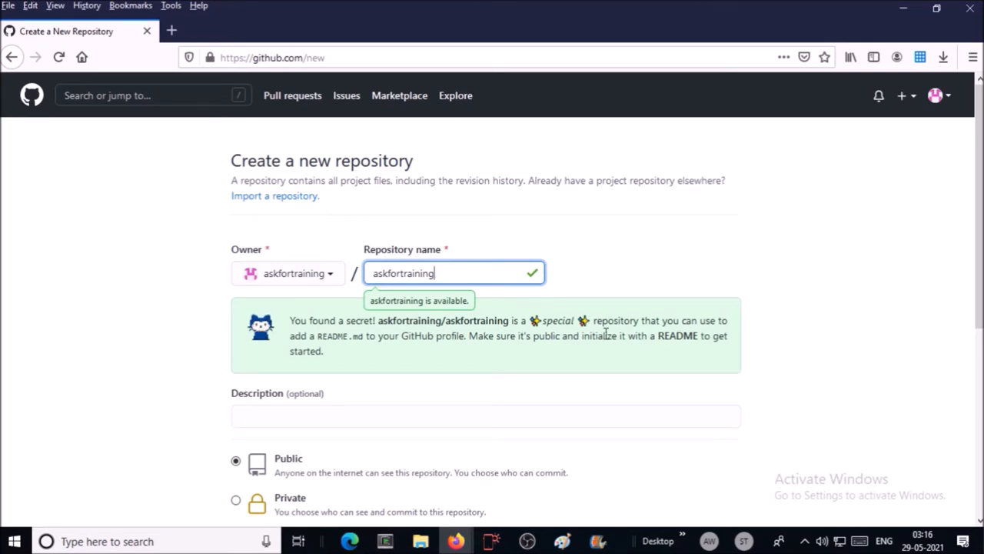
Initialize it with a README file and create the repository
scroll("down", 3)
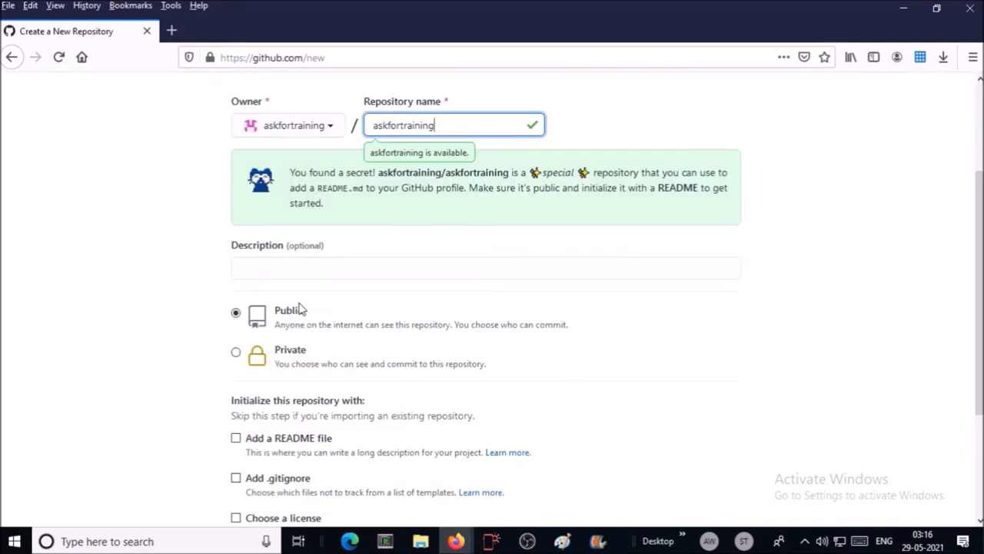
scroll("down", 3)
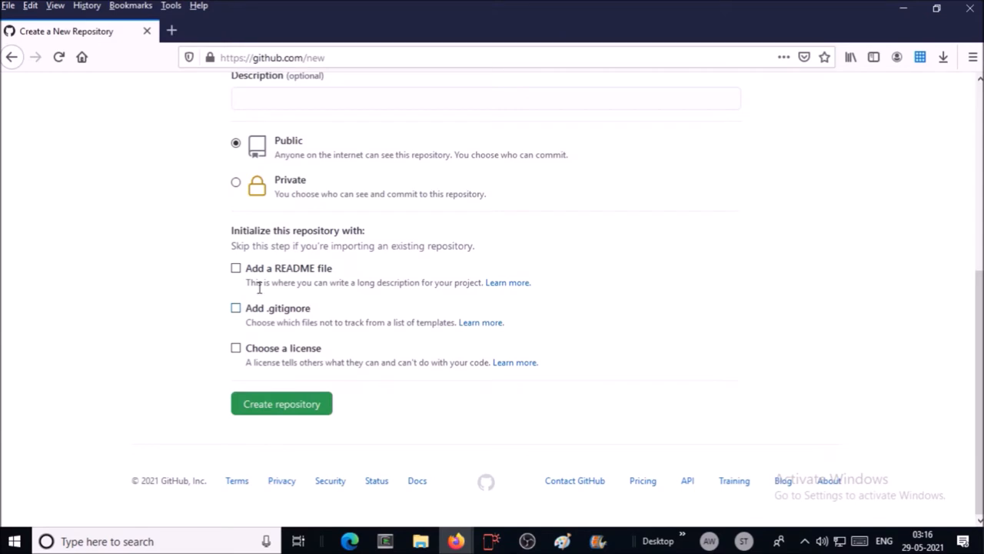
left_click(237, 268)
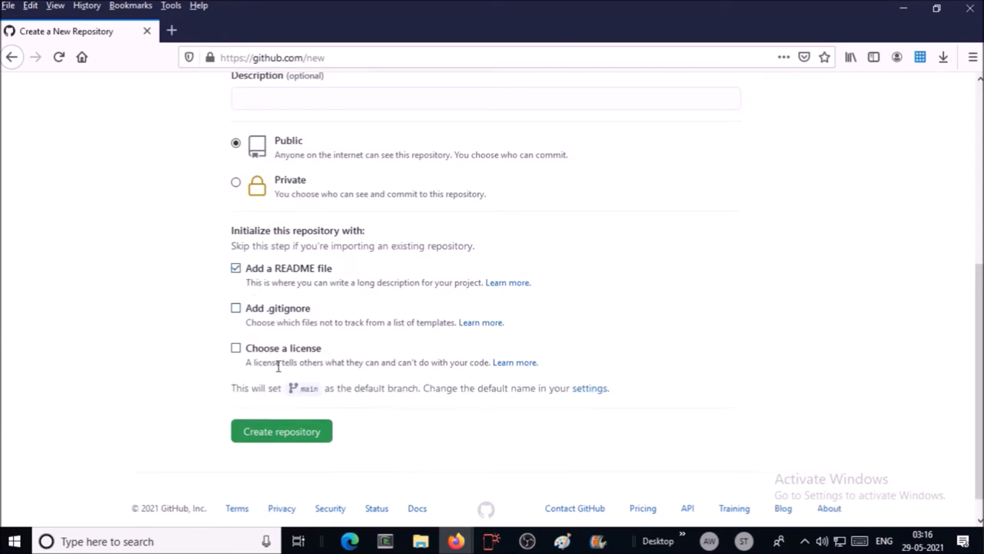
scroll("down", 3)
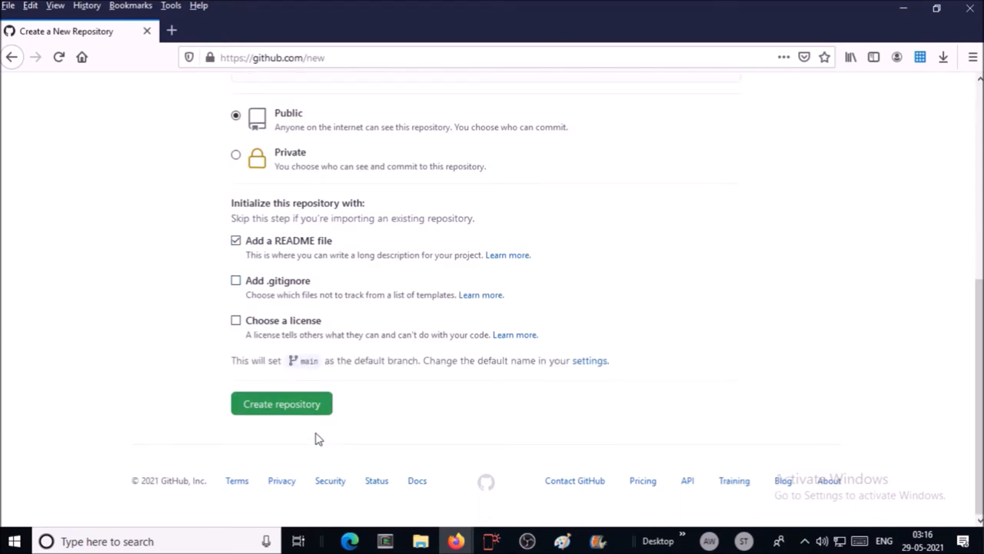
left_click(281, 402)
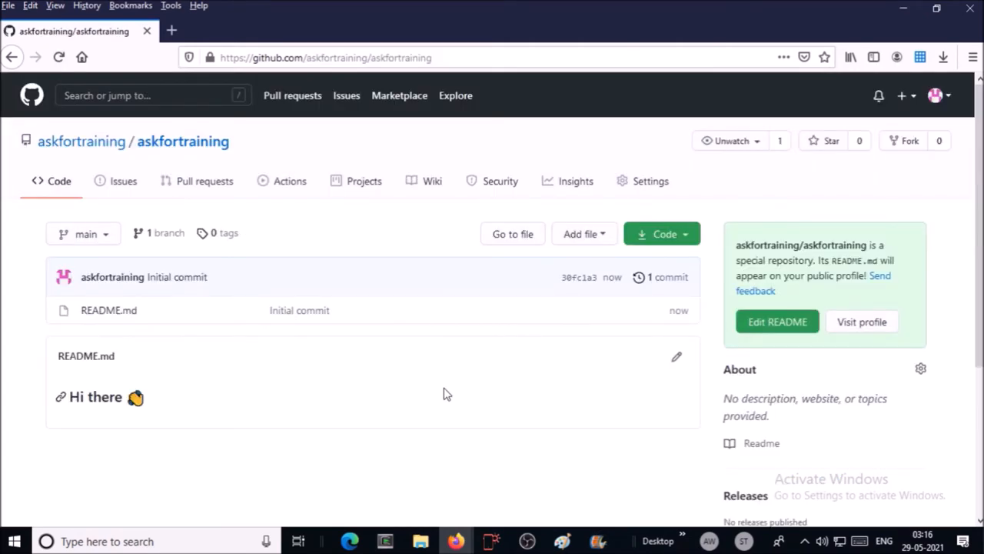
mouse_move(384, 364)
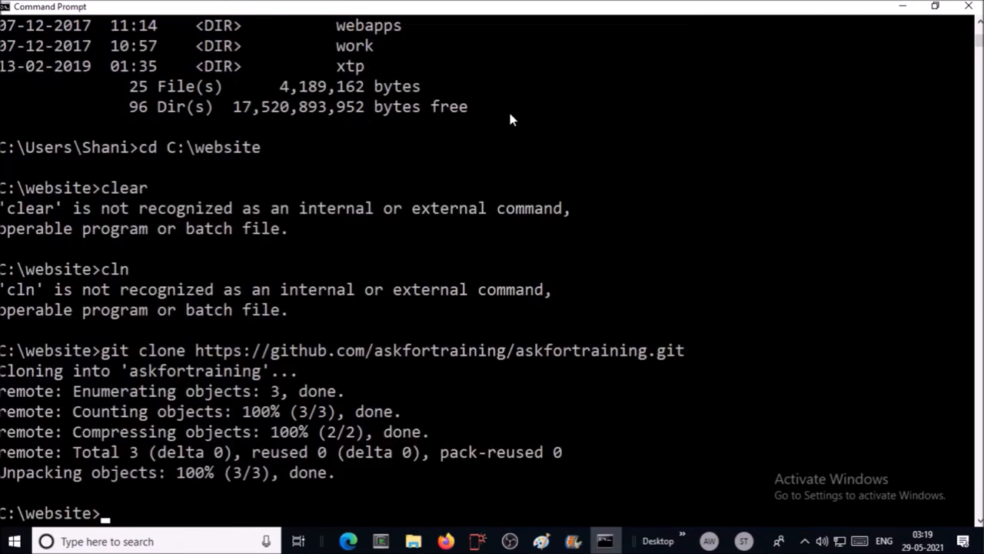
Bring up the C:\website folder in File Explorer after cloning
left_click(412, 541)
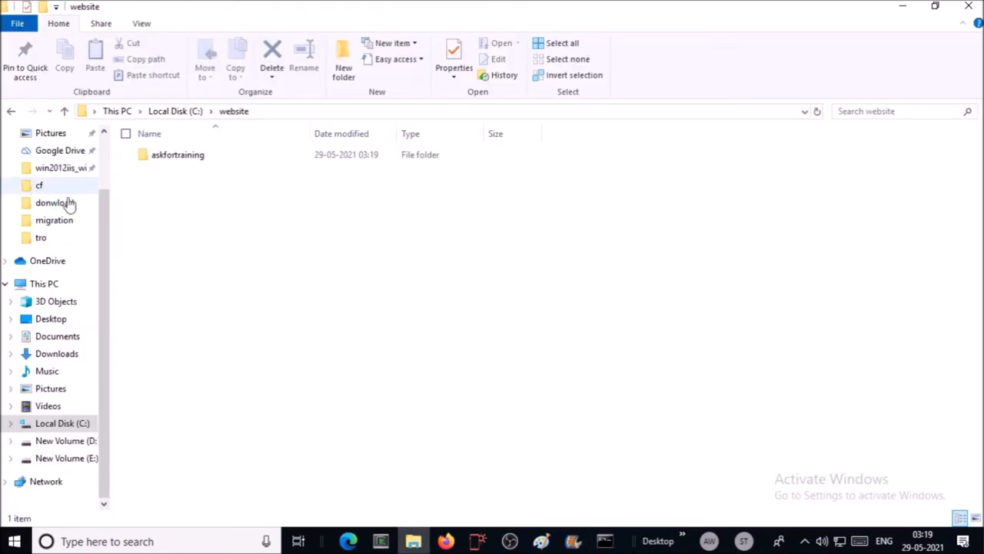
Place the exported Mobirise site files into the cloned askfortraining folder
double_click(179, 154)
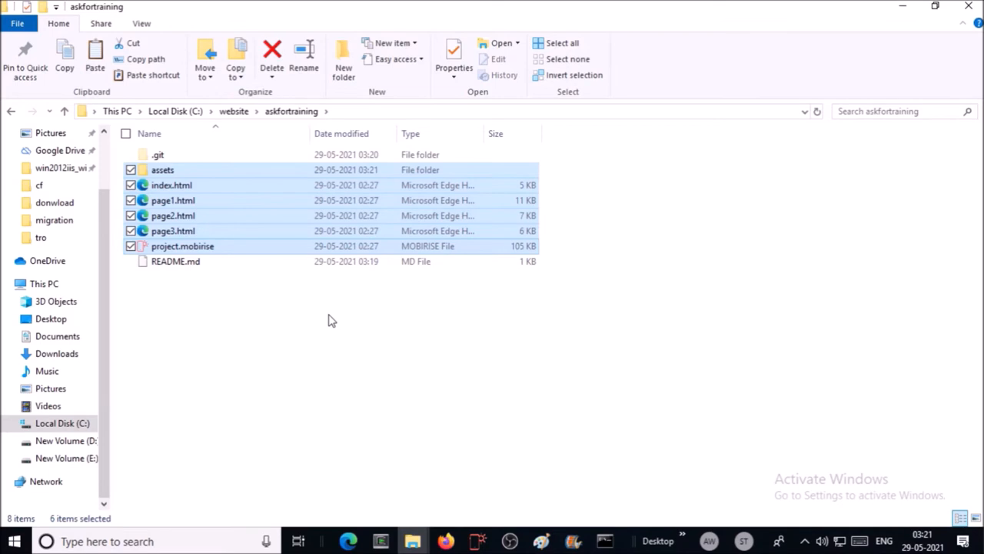
left_click(604, 541)
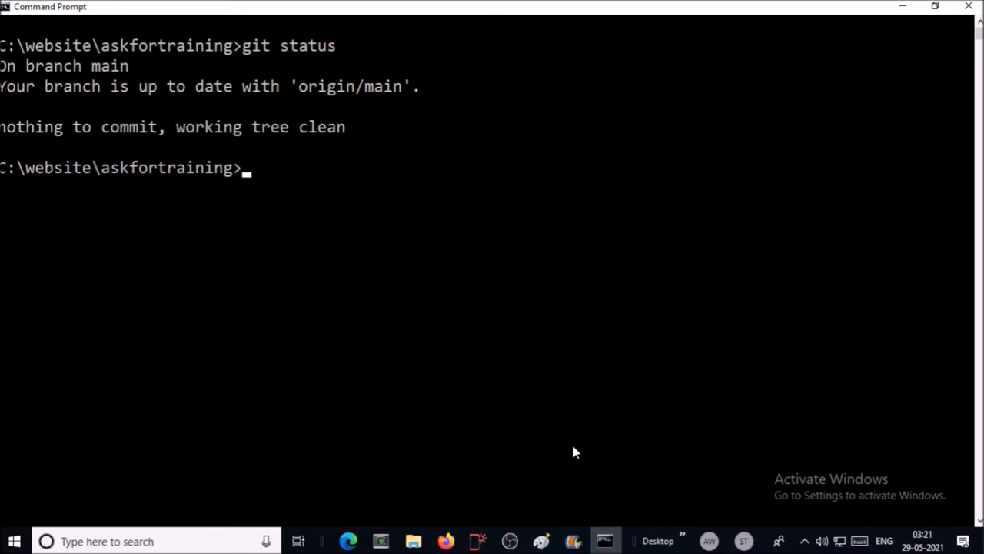
Stage and commit the website files, then check git status
type("git add .")
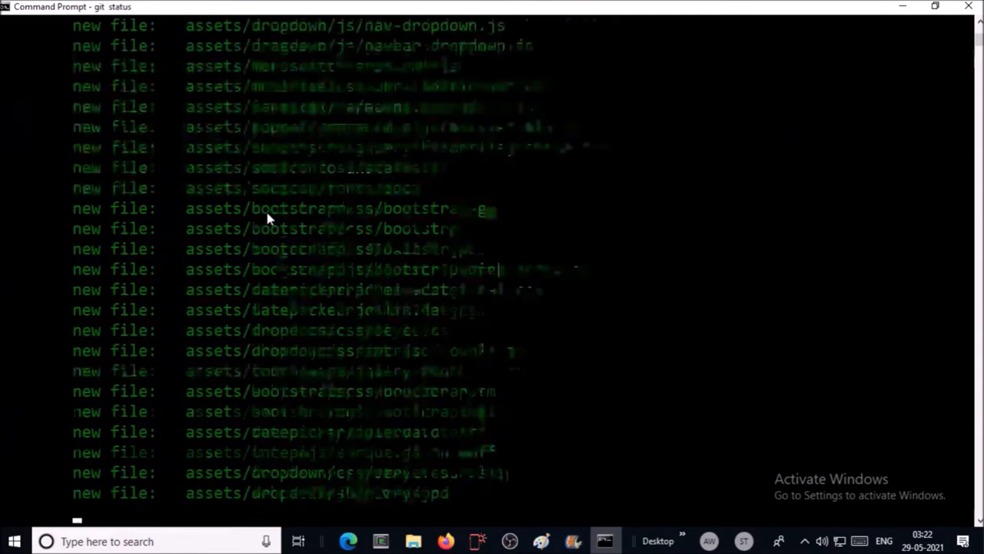
type("add")
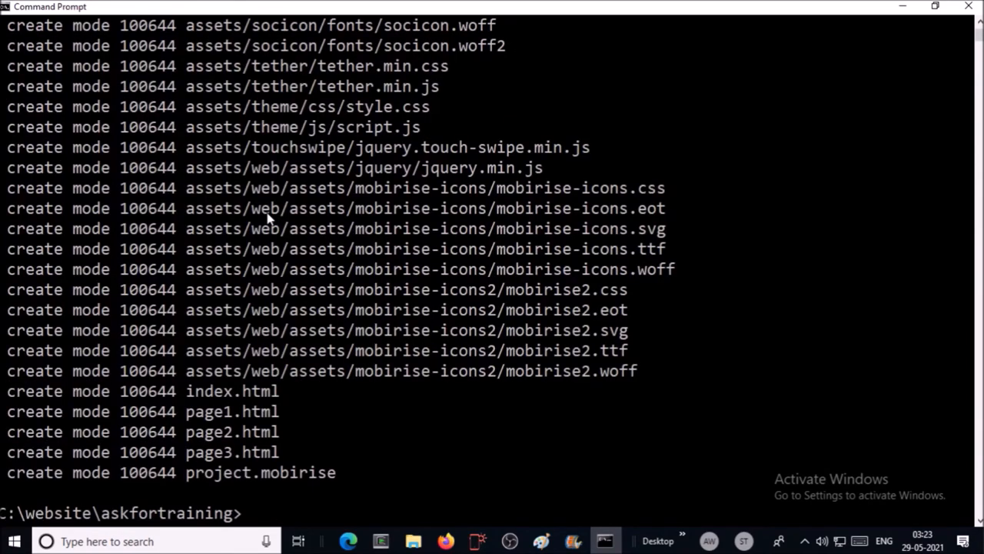
type("git status")
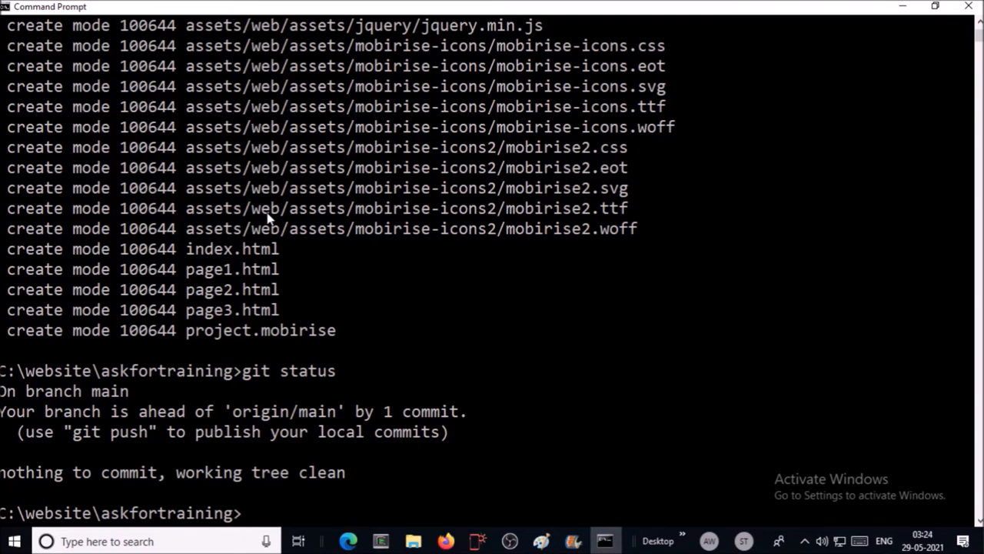
Push the commit to GitHub, authenticating as askfortraining
type("git push")
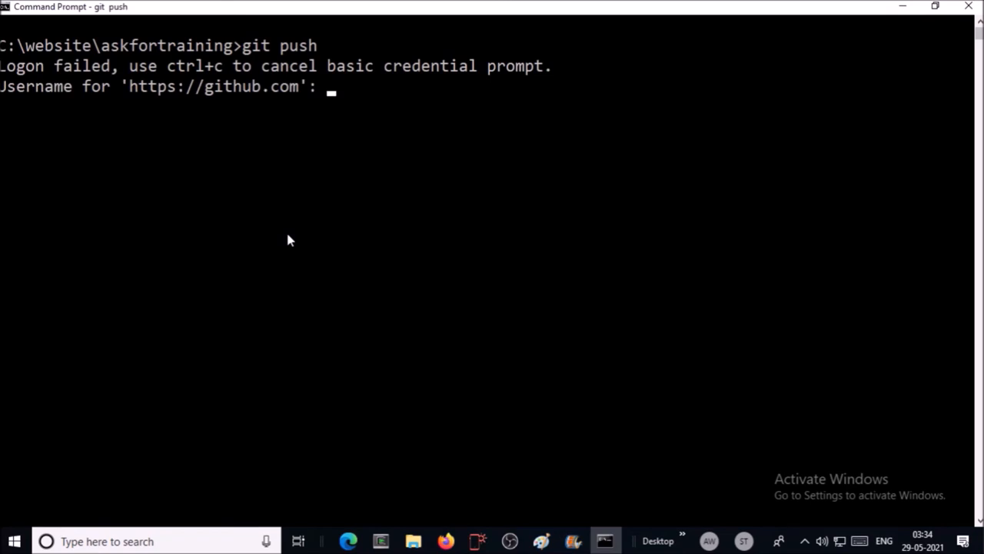
type("askfortraining")
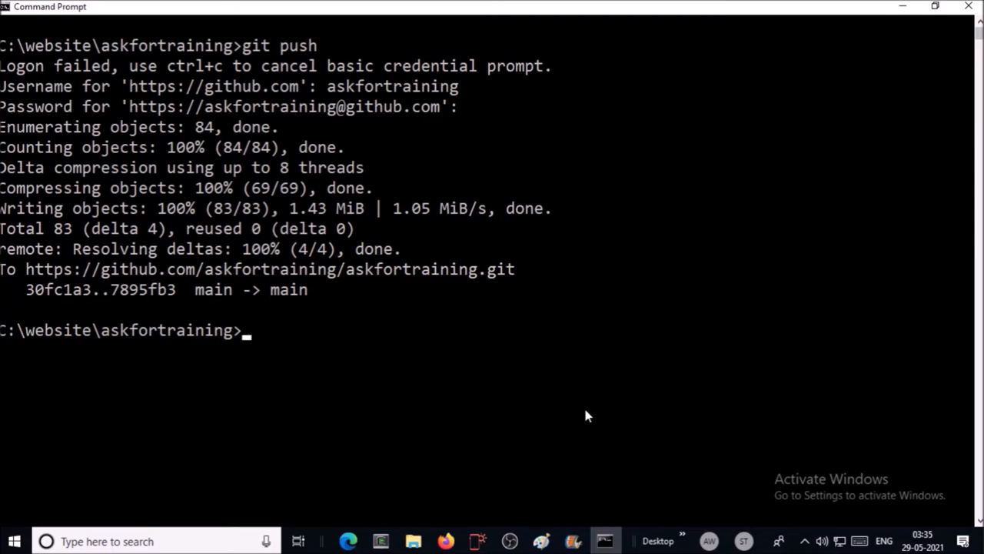
left_click(445, 541)
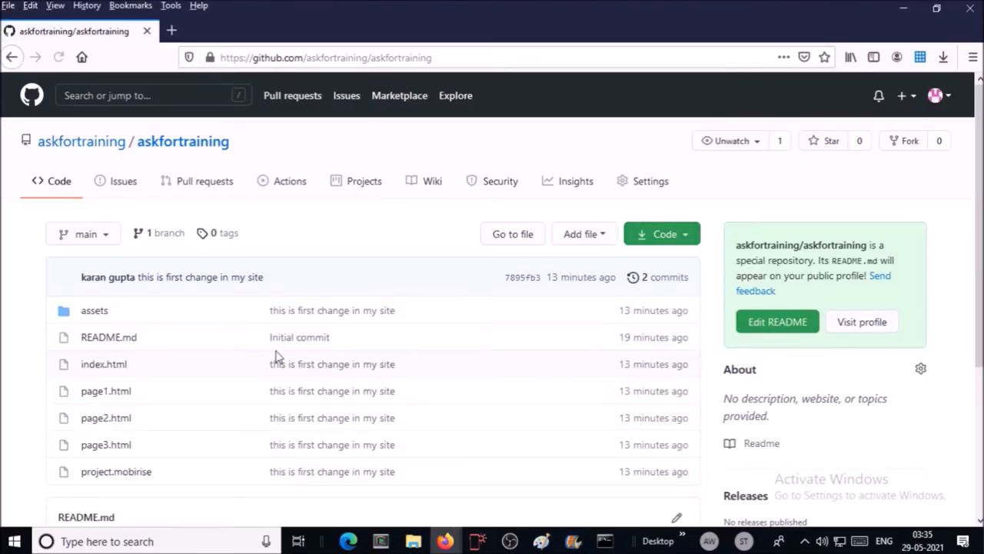
mouse_move(223, 357)
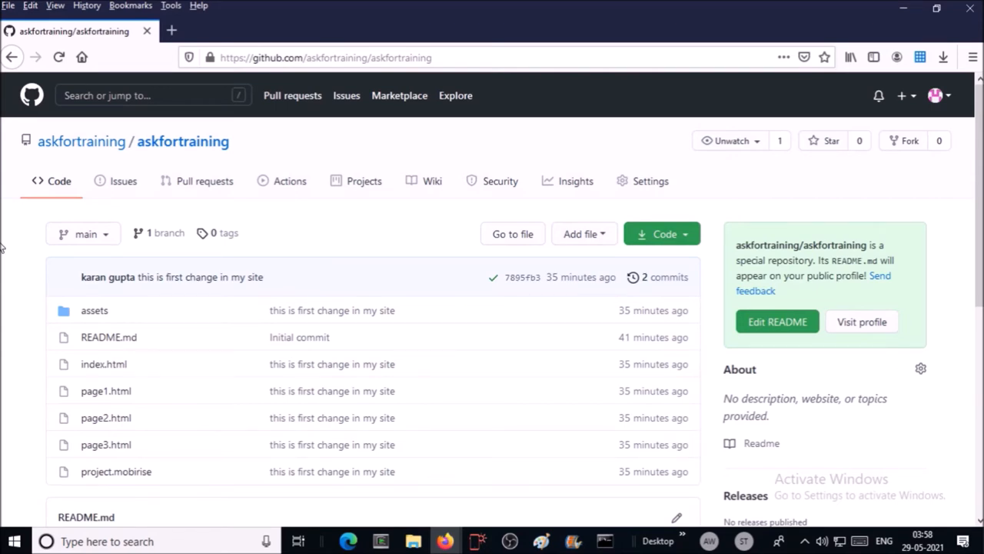
mouse_move(200, 378)
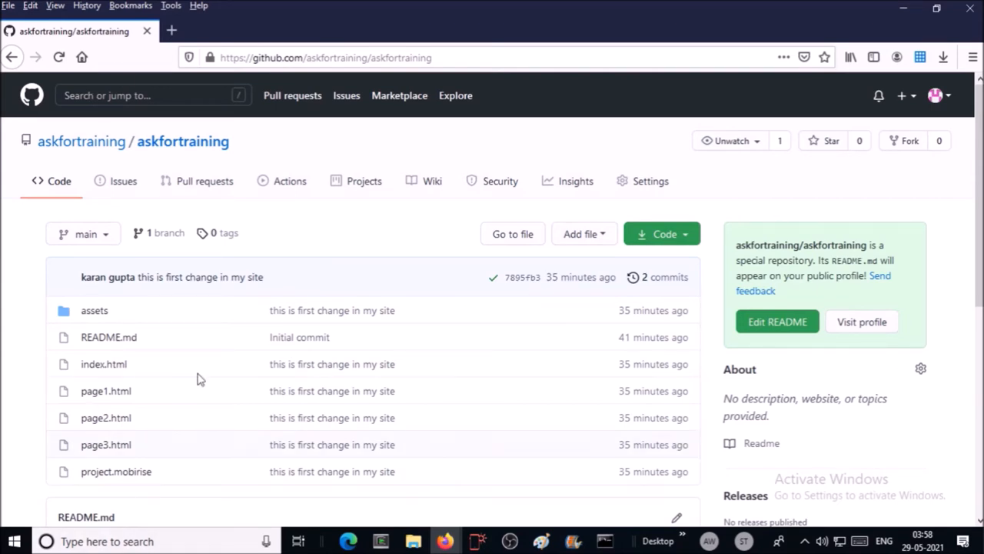
Go to the askfortraining repository's Settings
left_click(651, 181)
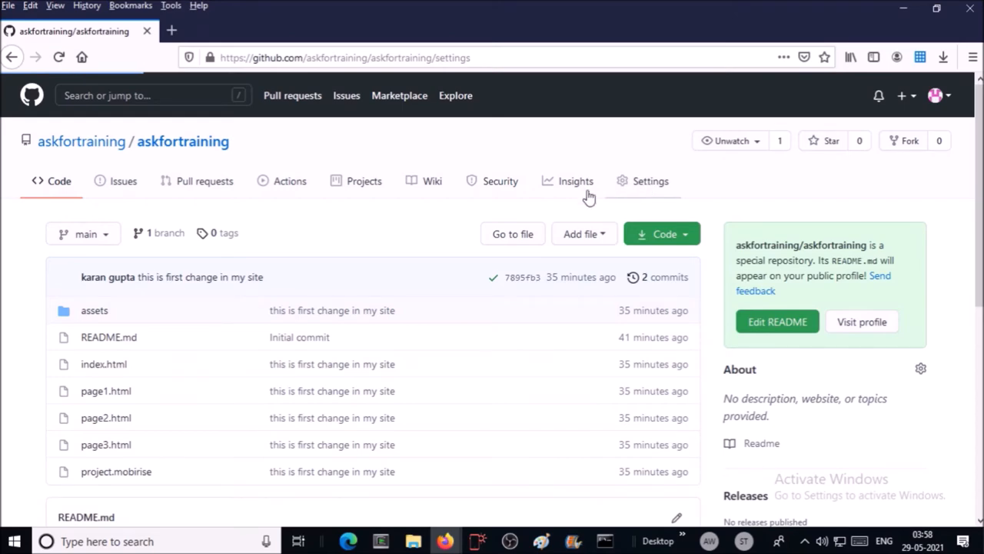
Enable GitHub Pages publishing from the main branch root and save
left_click(651, 181)
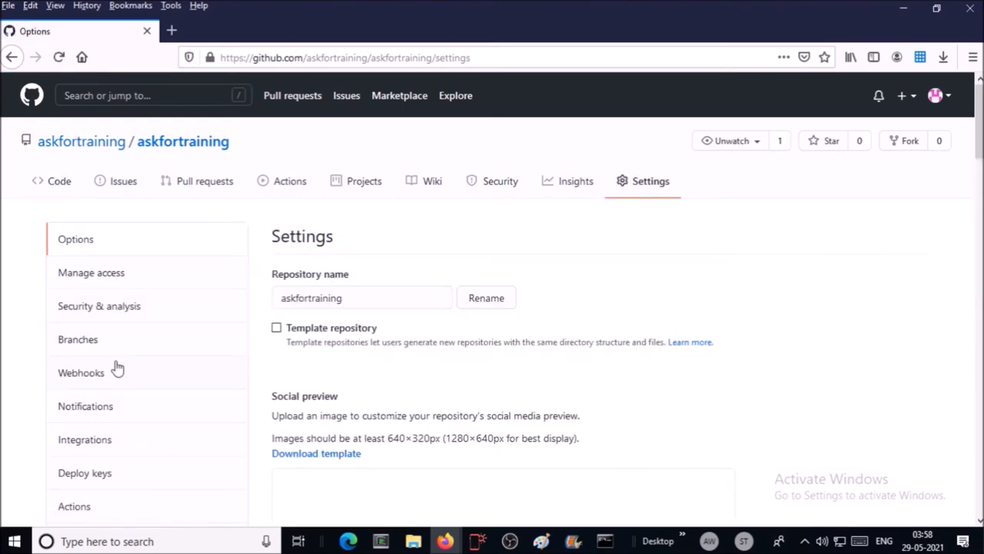
scroll("down", 3)
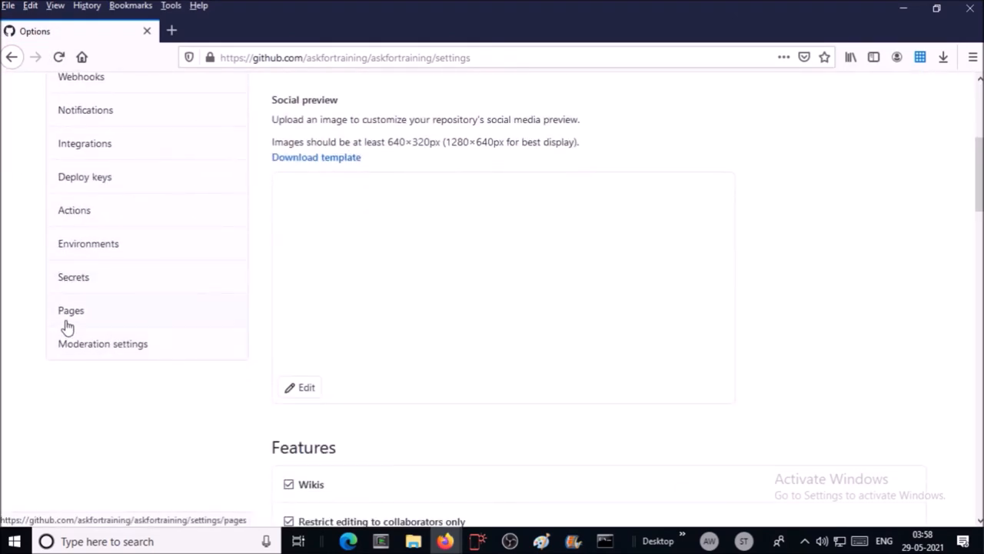
left_click(71, 311)
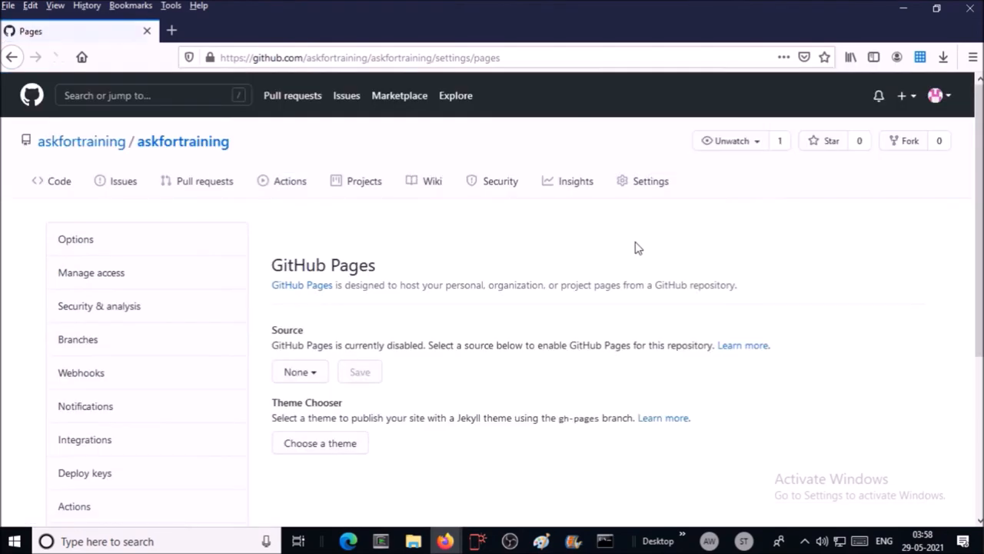
left_click(298, 371)
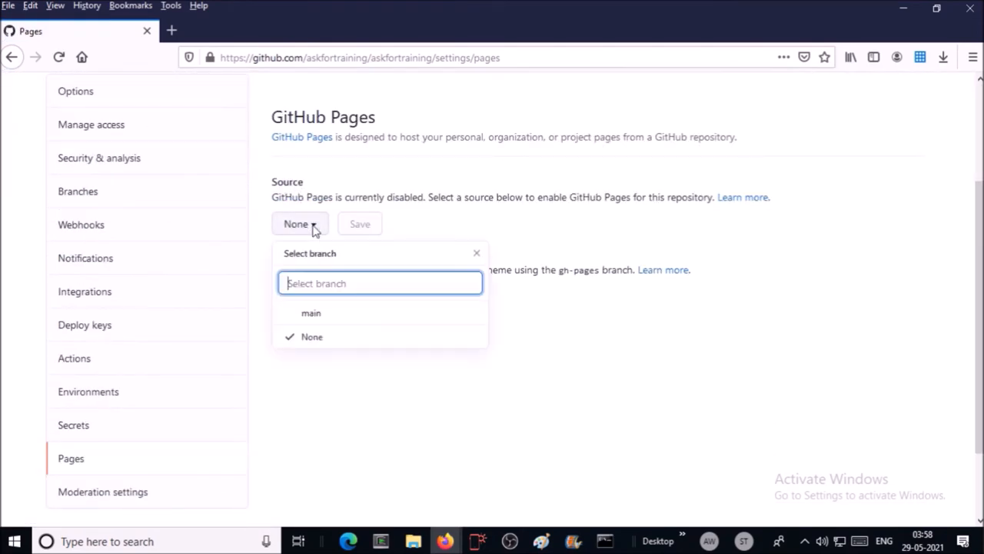
left_click(311, 314)
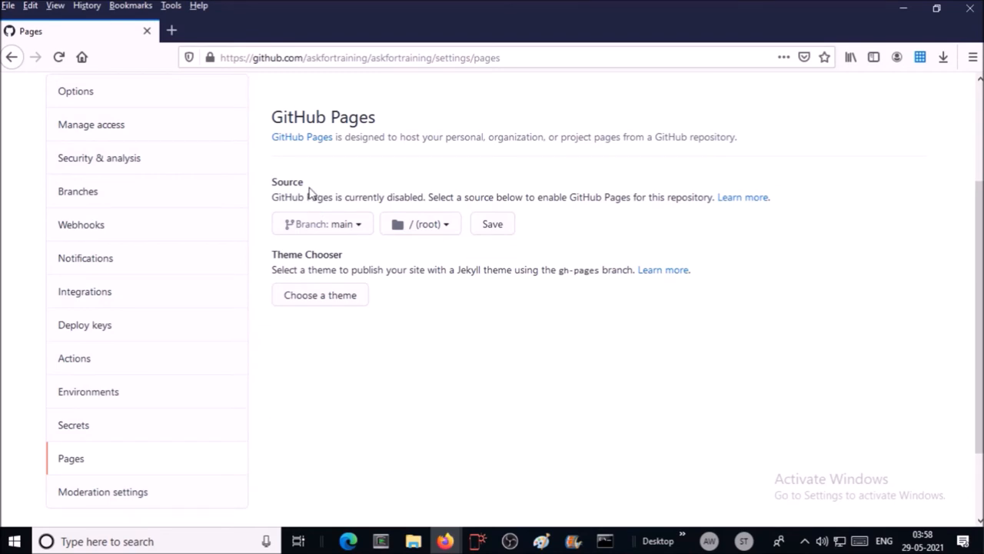
left_click(492, 225)
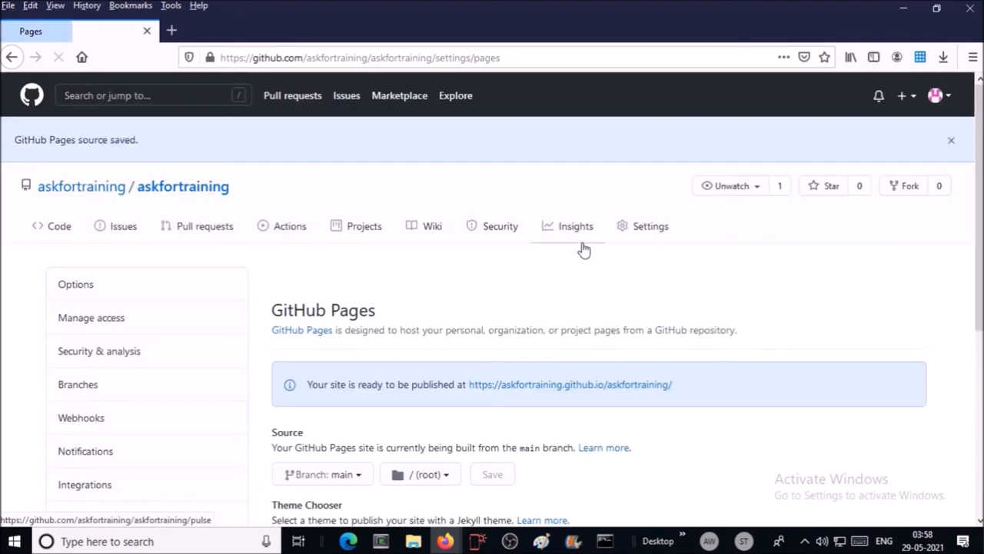
scroll("down", 3)
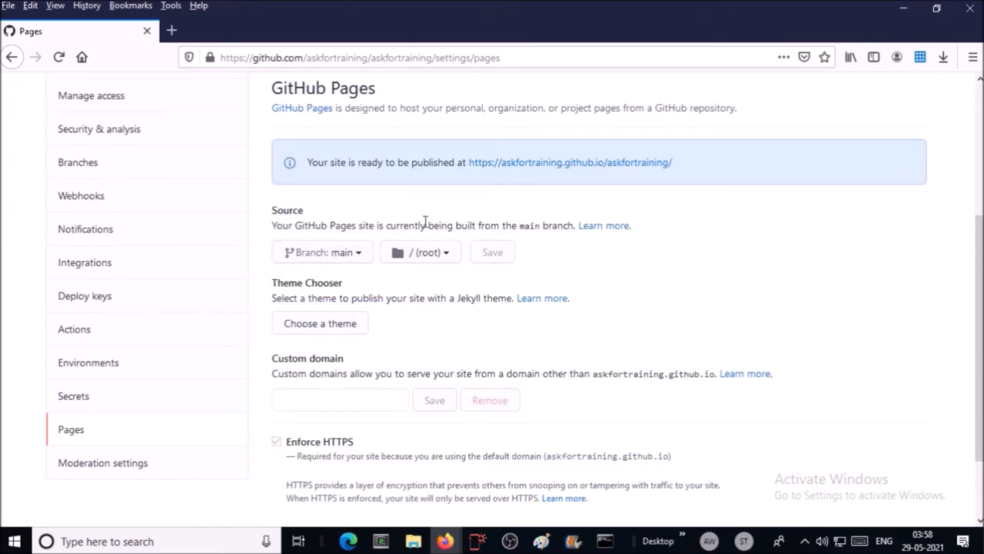
scroll("down", 3)
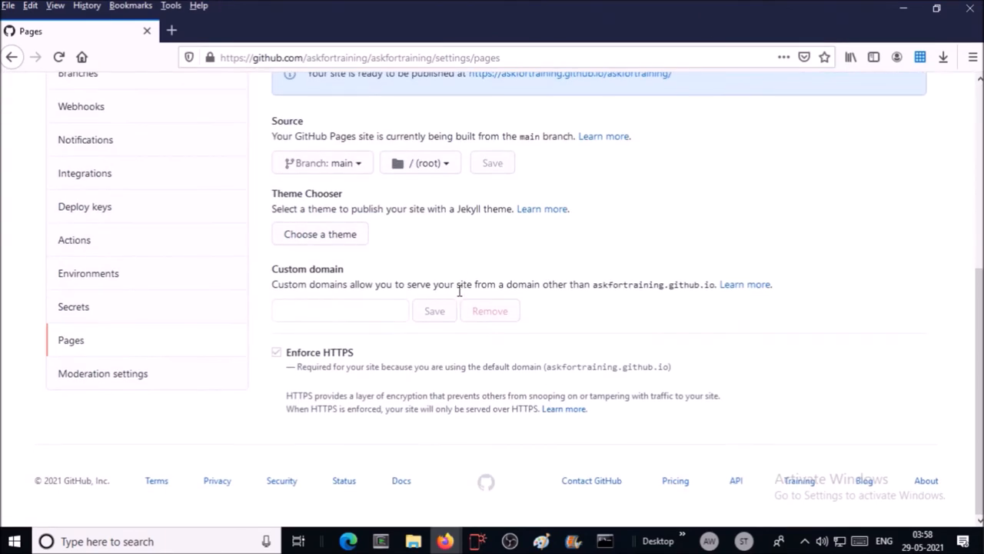
scroll("up", 3)
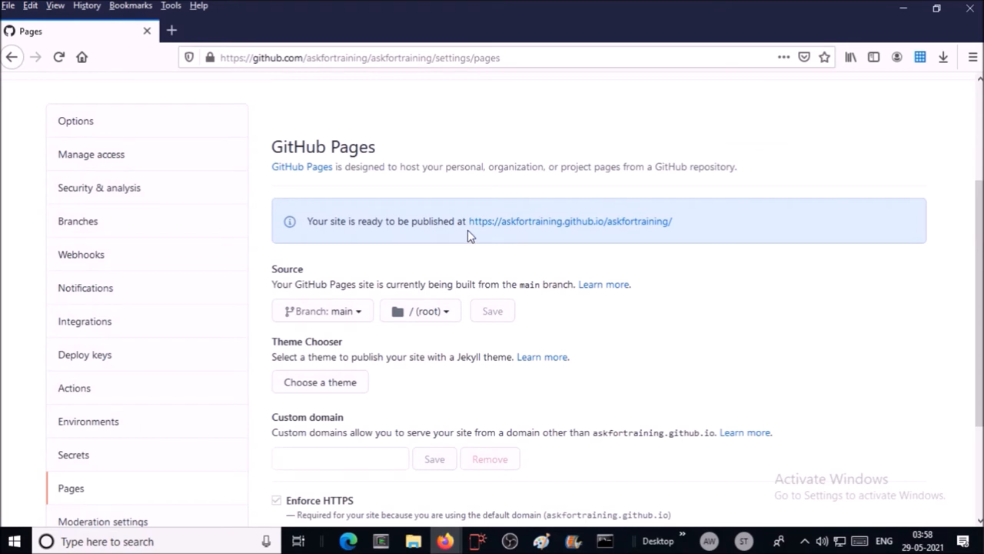
mouse_move(546, 250)
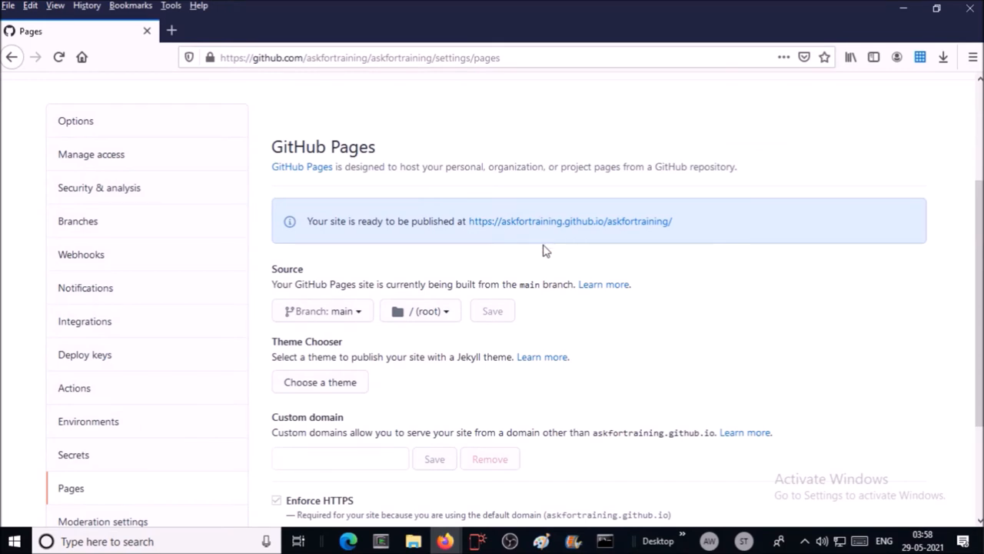
mouse_move(602, 228)
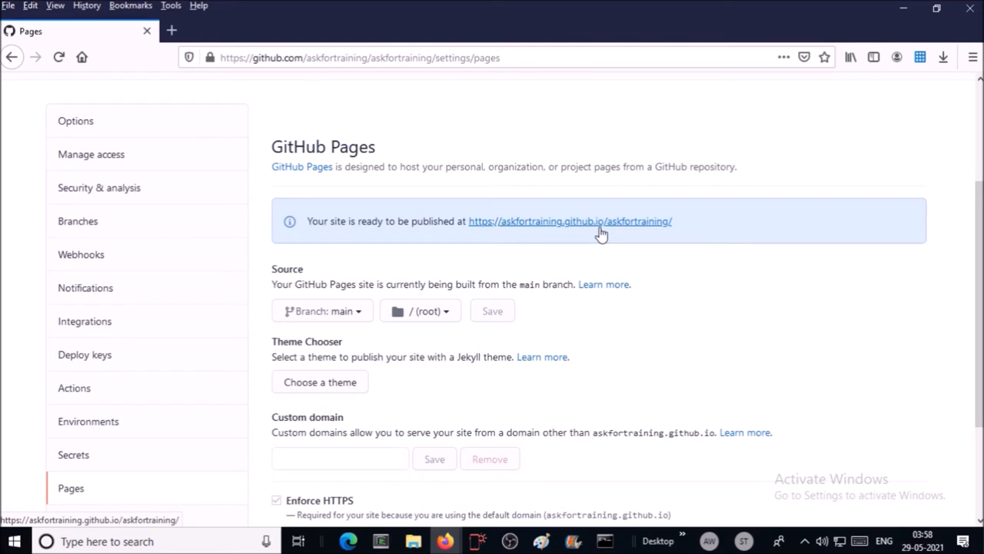
Visit the published site at askfortraining.github.io and test the About me and logo links
left_click(569, 221)
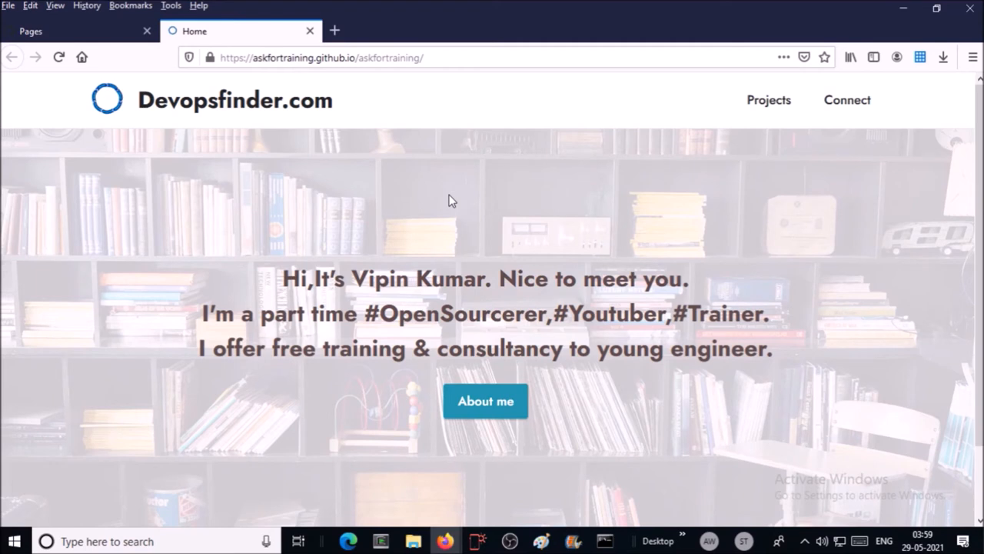
mouse_move(449, 84)
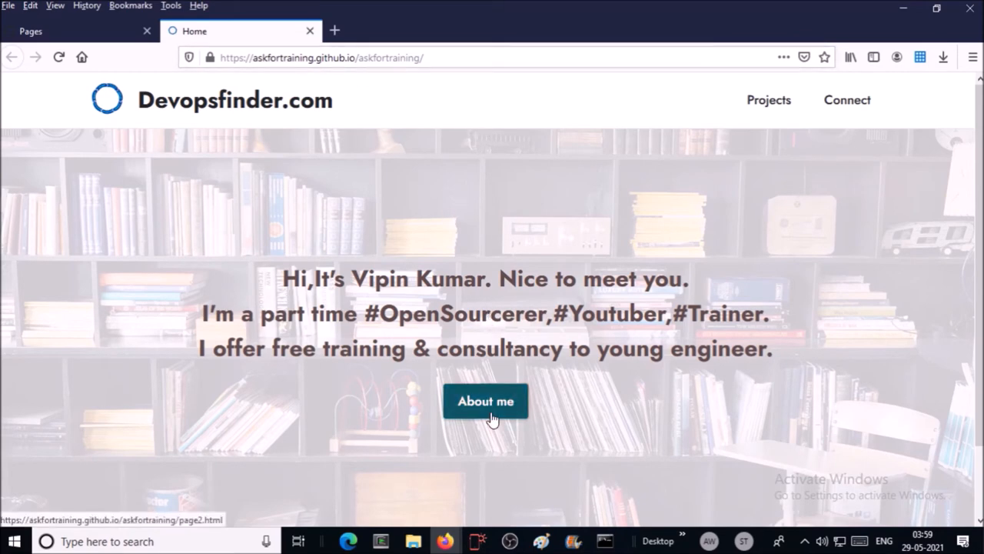
left_click(486, 399)
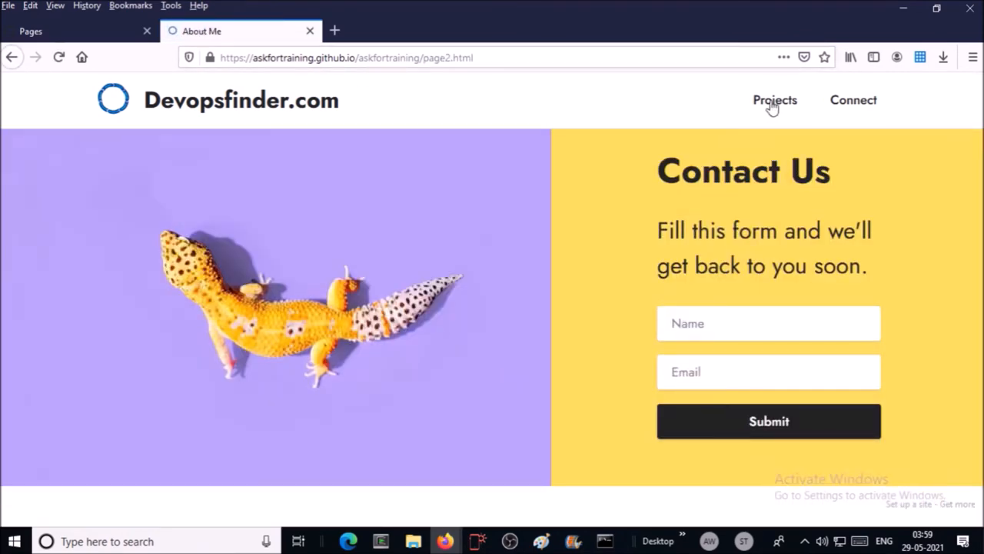
left_click(775, 100)
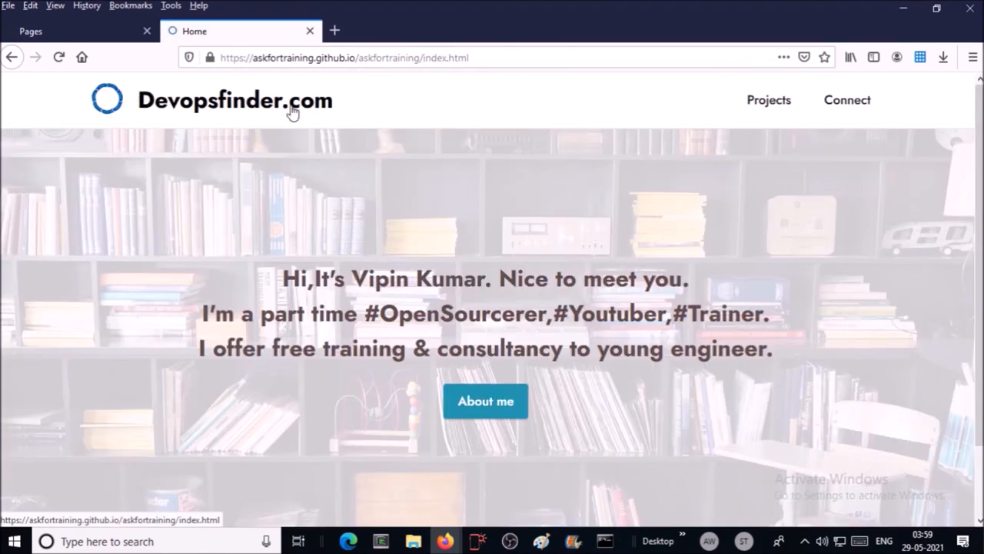
left_click(344, 57)
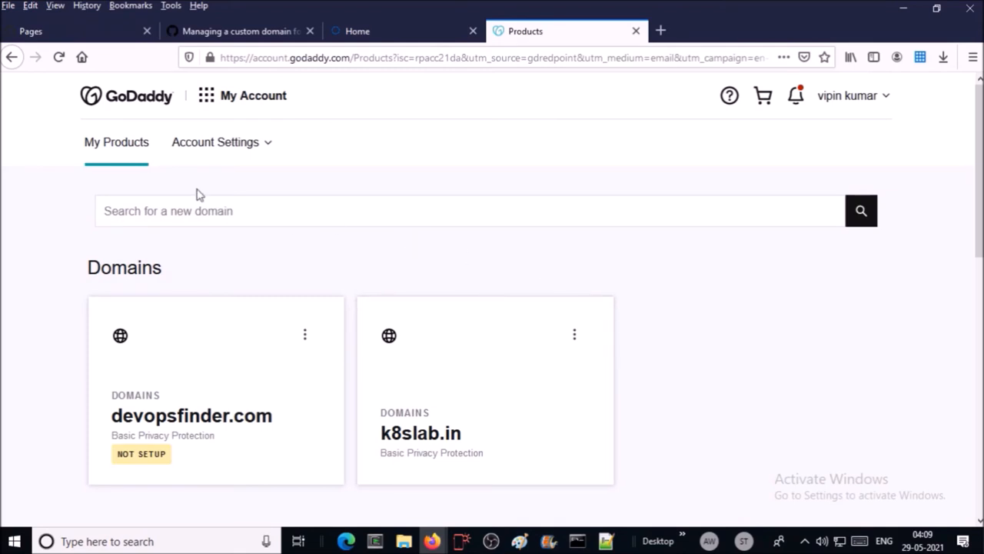
Locate devopsfinder.com under Domains and go to its DNS management
scroll("down", 3)
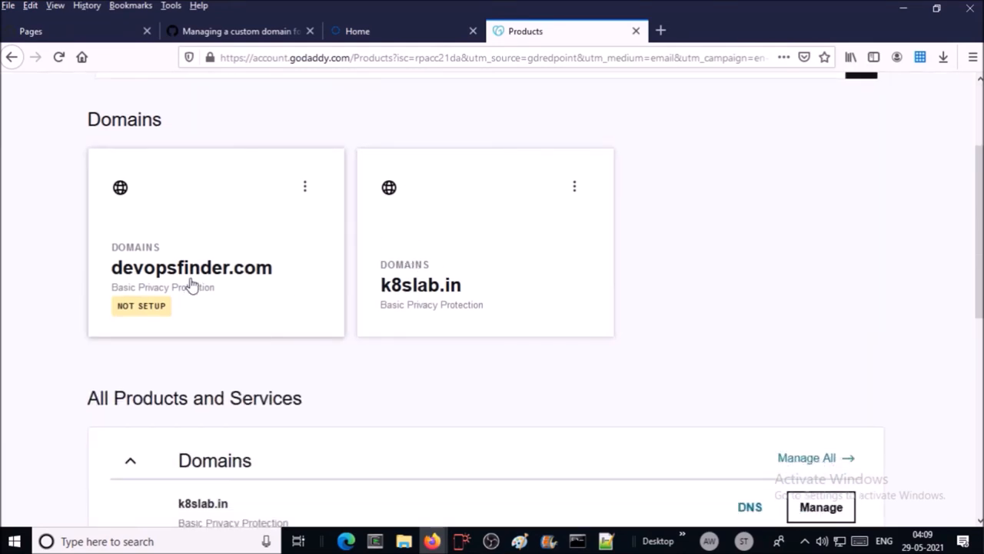
scroll("down", 3)
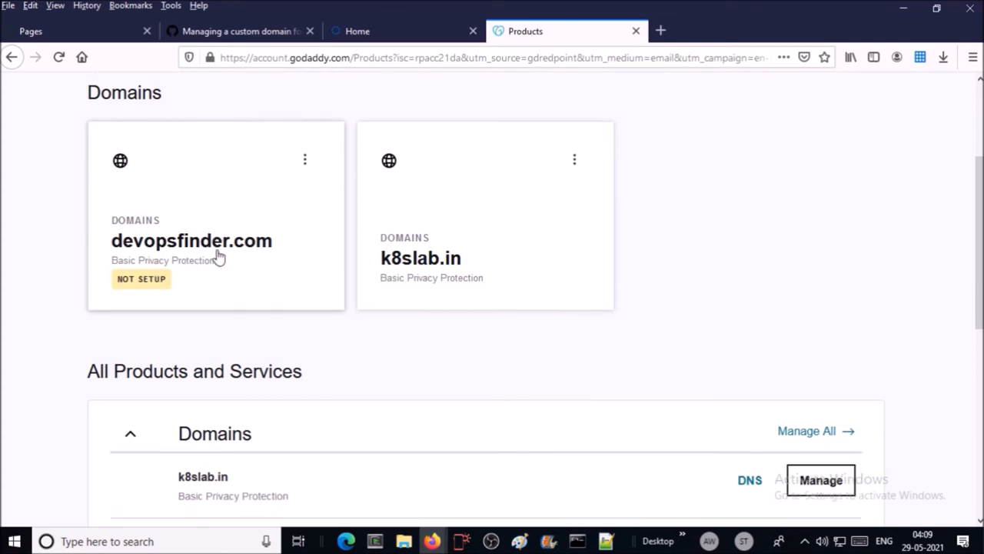
scroll("down", 3)
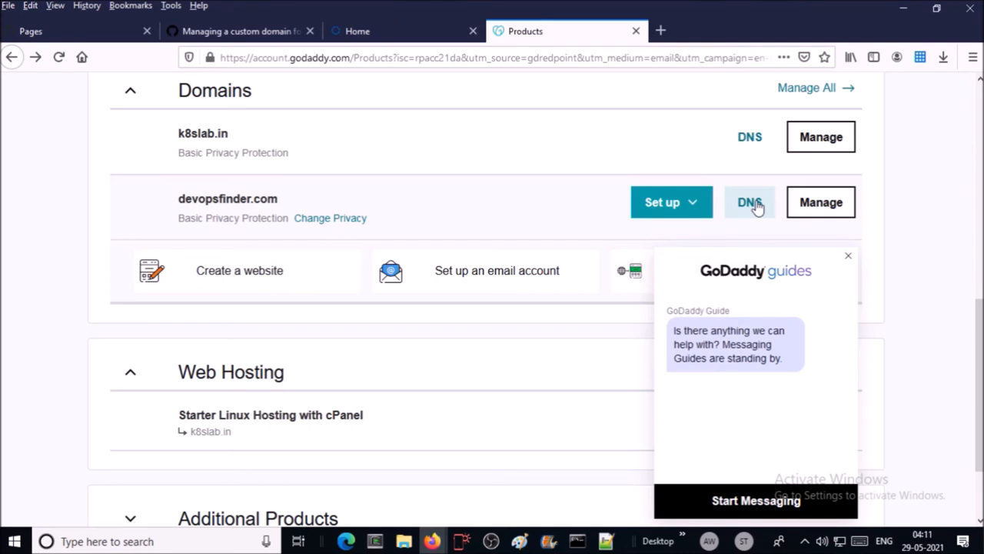
left_click(748, 202)
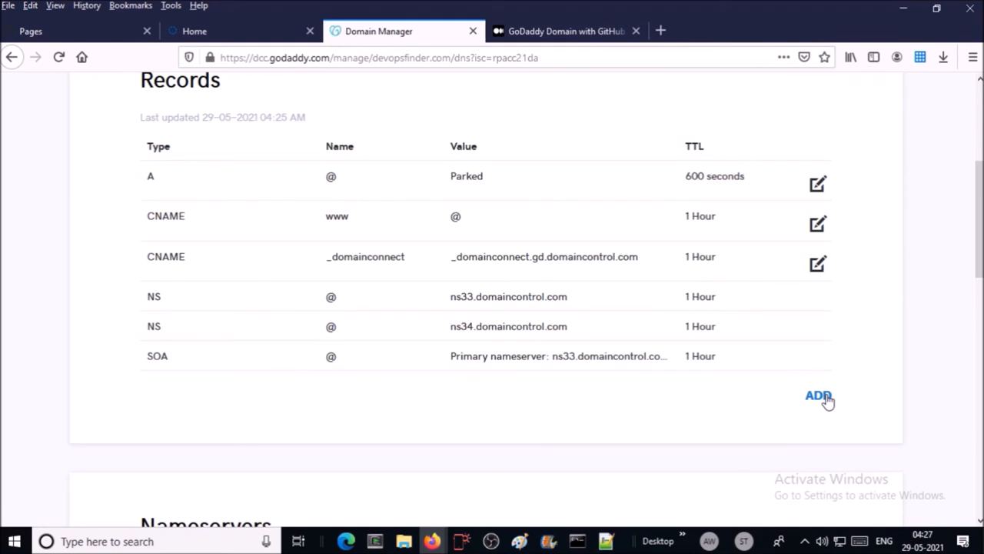
Add the first two A records for @ pointing to 185.199.108.153 and 185.199.109.153
left_click(818, 393)
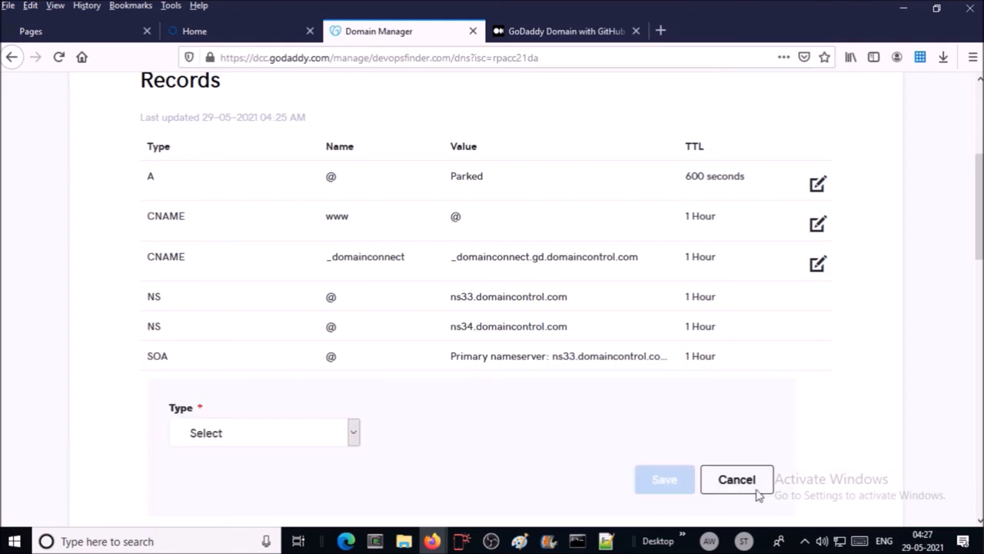
left_click(264, 432)
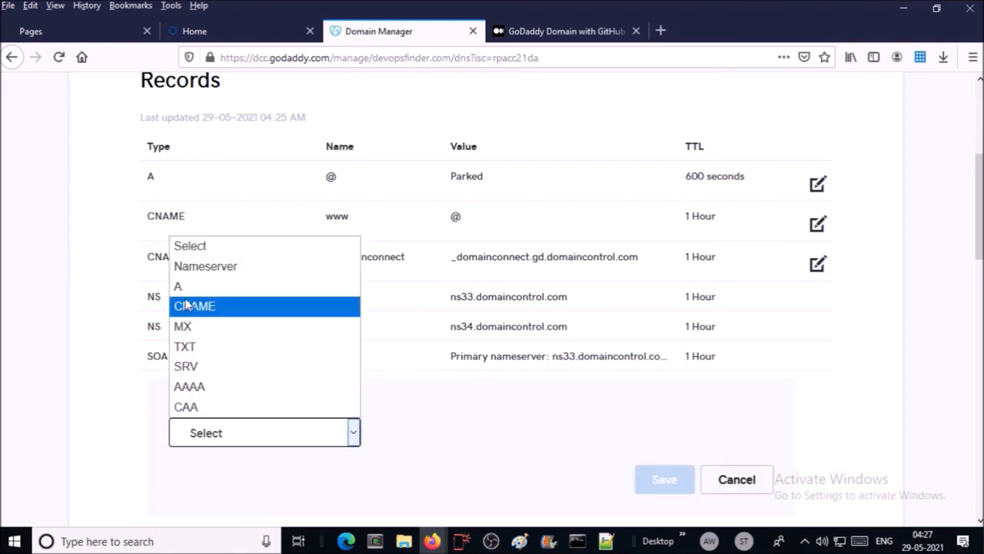
left_click(178, 286)
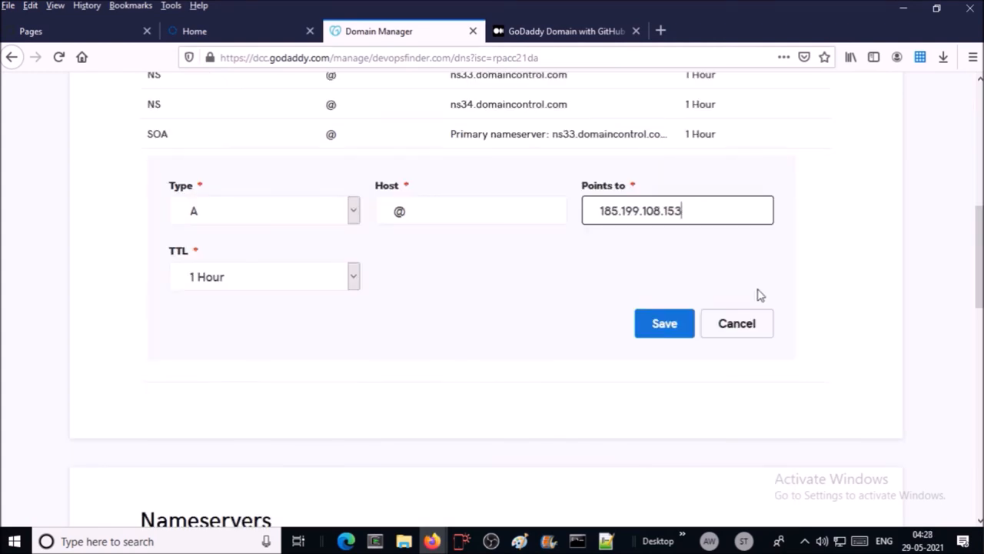
left_click(664, 323)
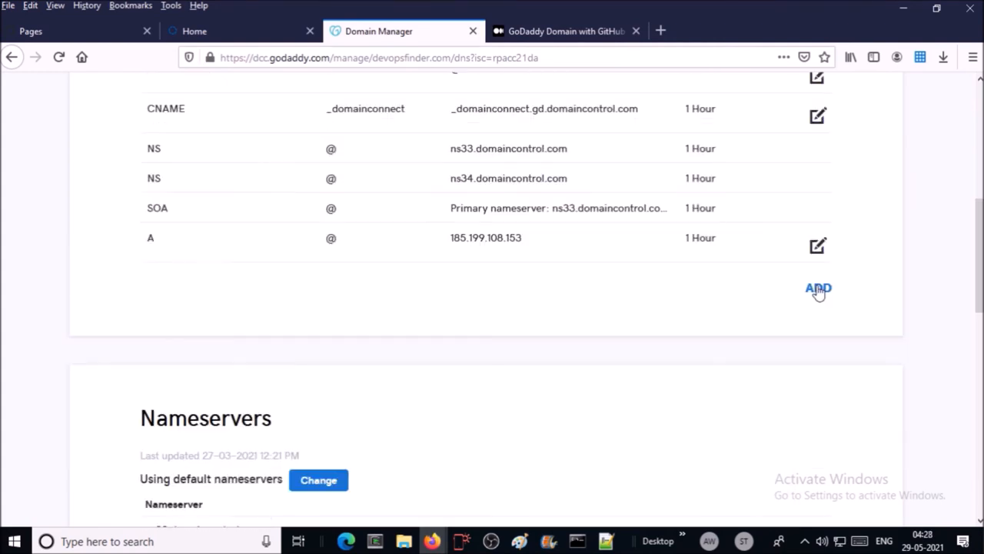
left_click(818, 287)
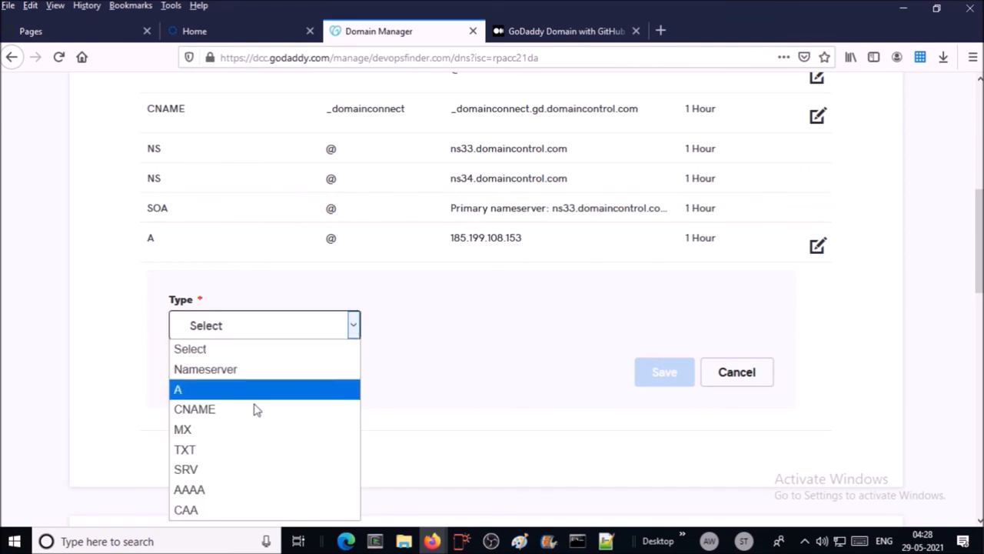
left_click(178, 389)
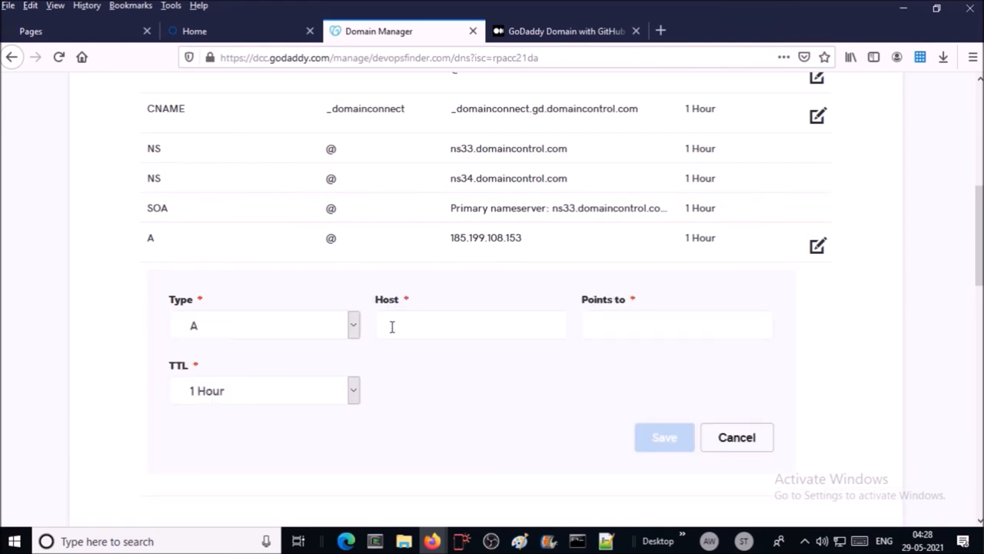
type("@")
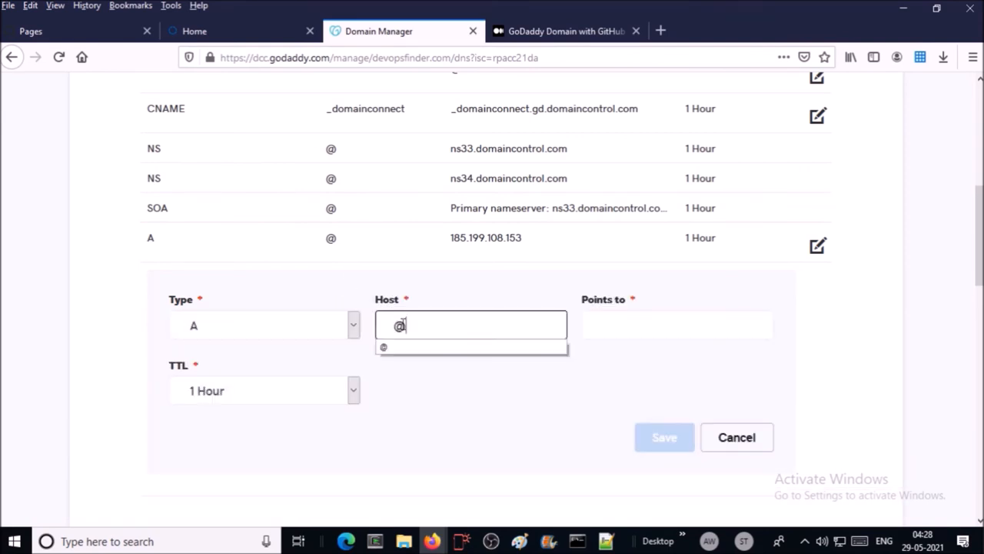
left_click(663, 437)
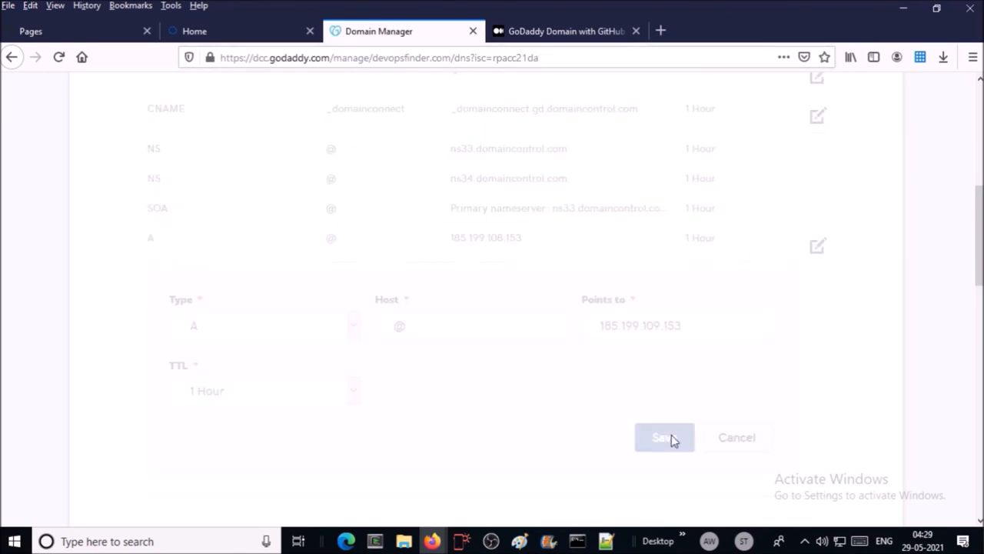
Add the remaining two A records for @ pointing to 185.199.110.153 and 185.199.111.153
left_click(664, 436)
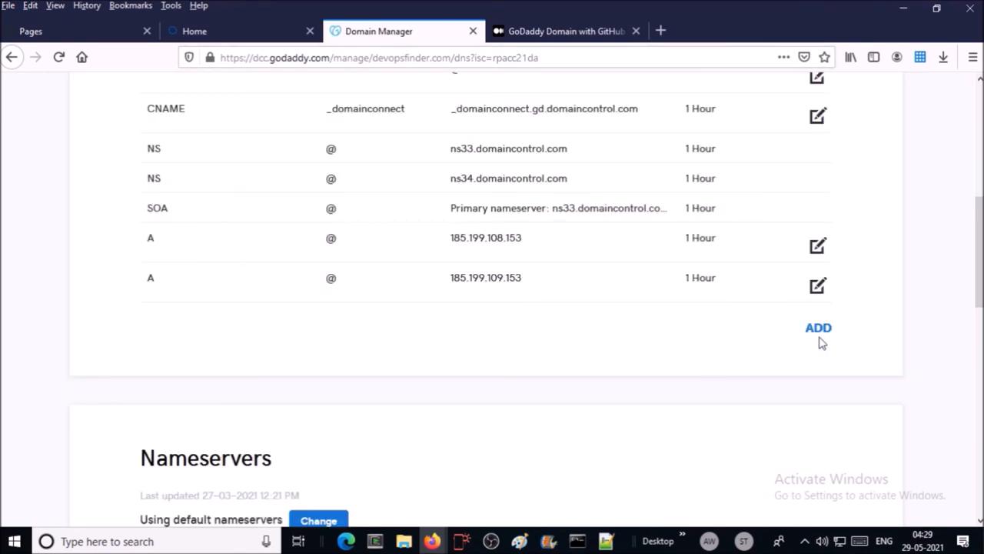
left_click(818, 326)
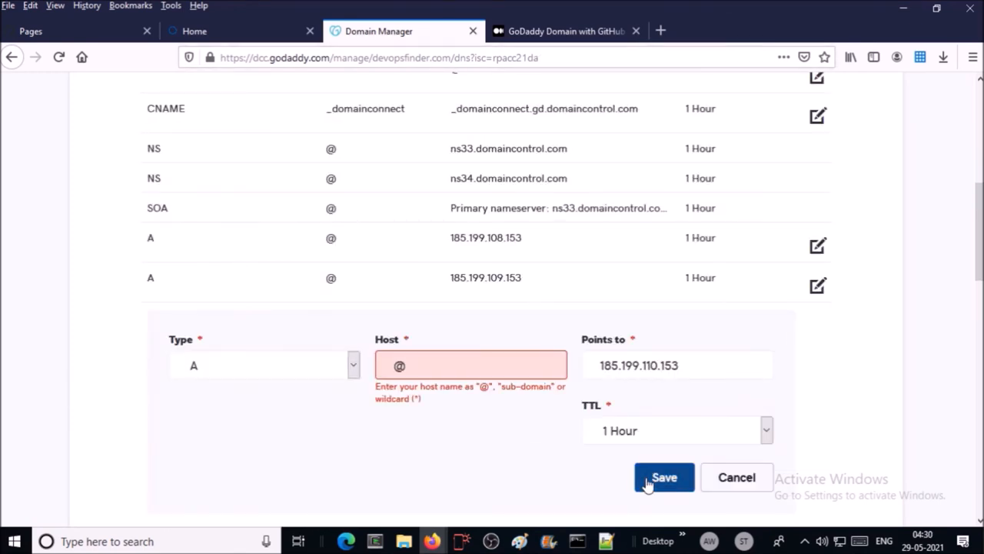
left_click(665, 477)
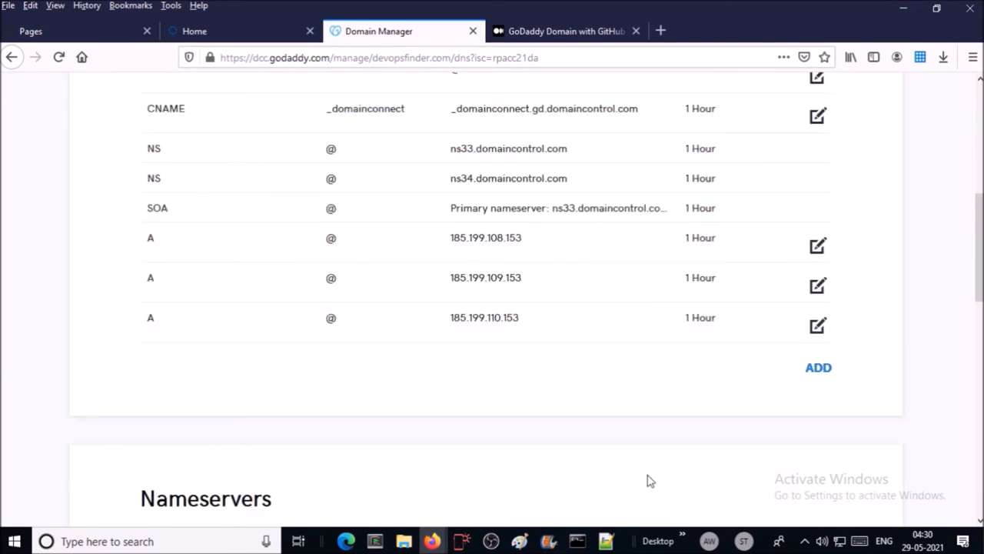
mouse_move(827, 394)
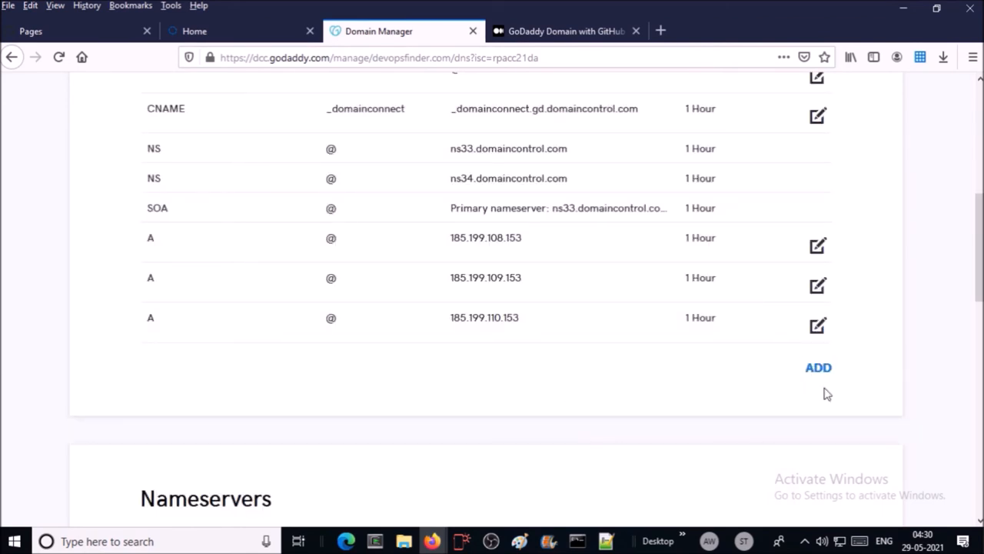
left_click(818, 366)
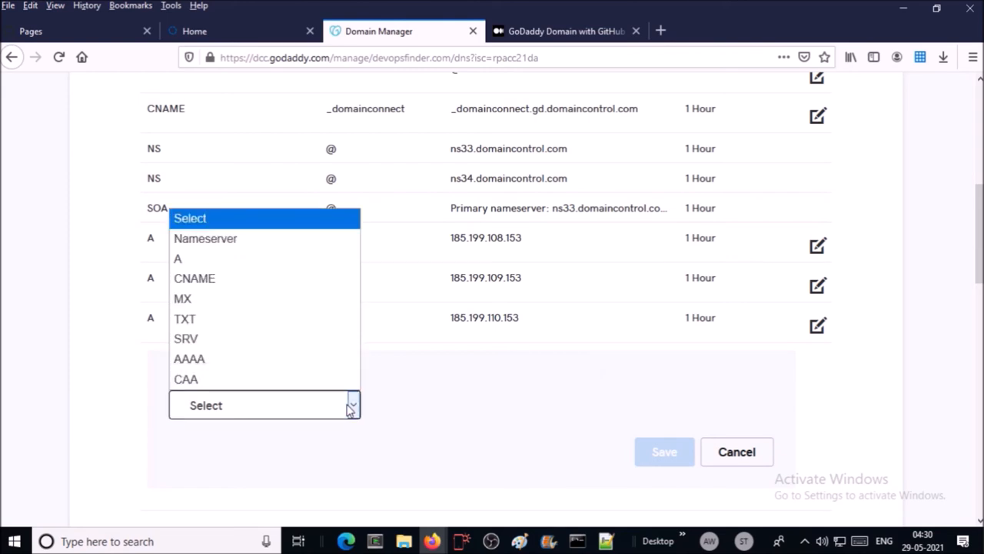
left_click(179, 258)
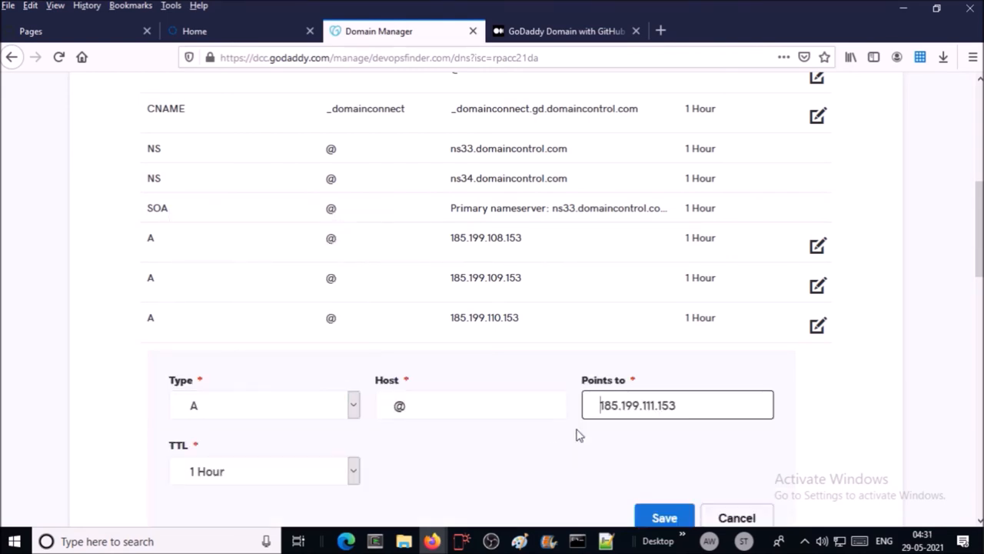
left_click(664, 517)
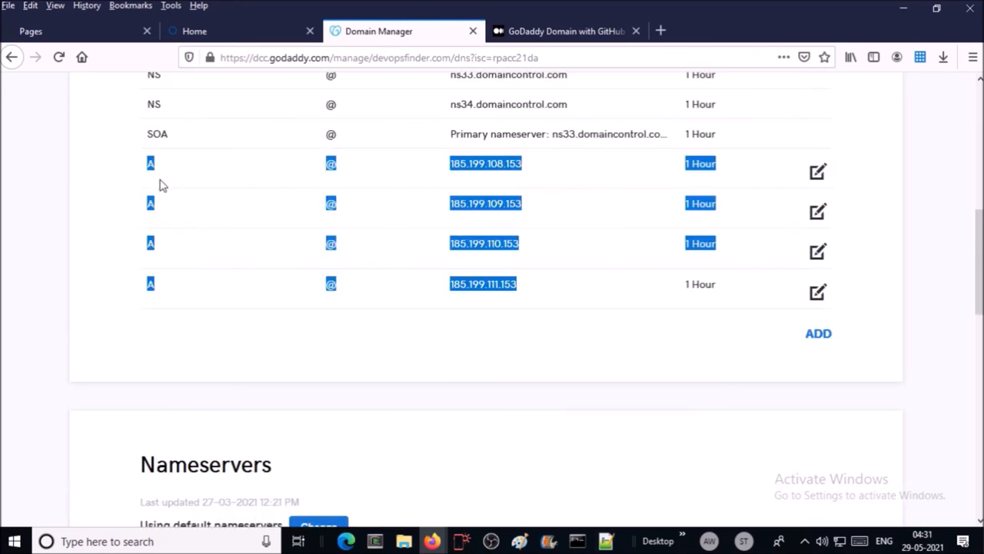
mouse_move(498, 192)
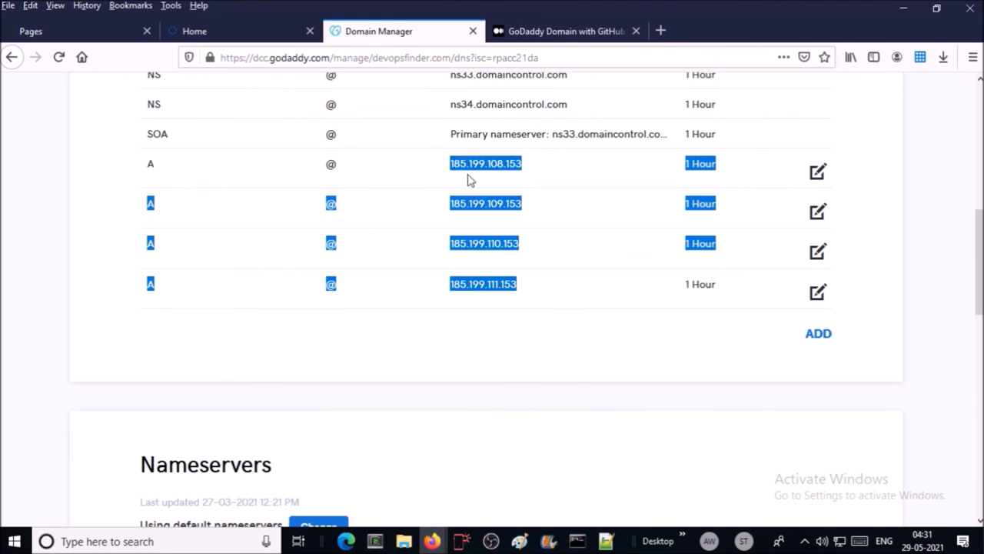
mouse_move(556, 314)
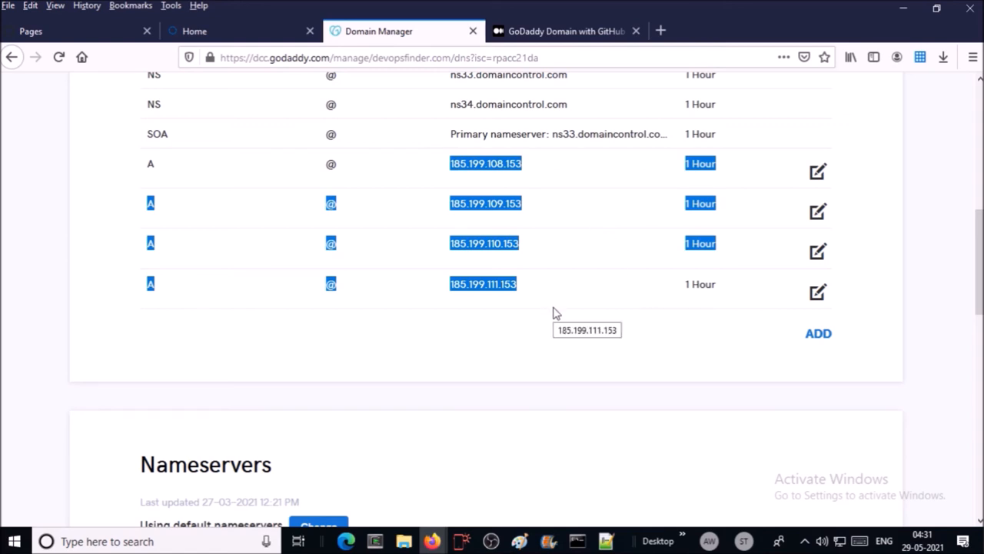
mouse_move(868, 376)
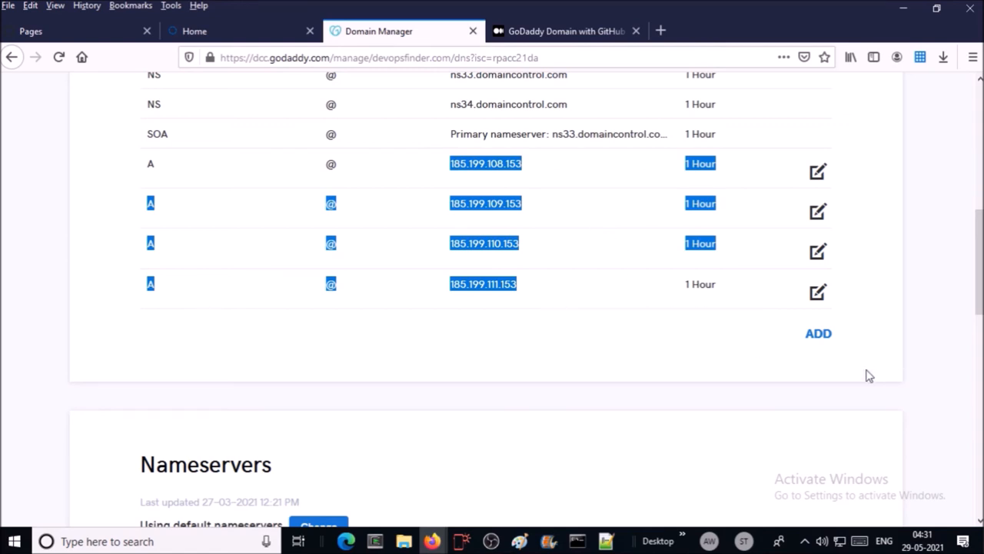
Add a CNAME record with host www pointing to askfortraining.github.io
left_click(818, 332)
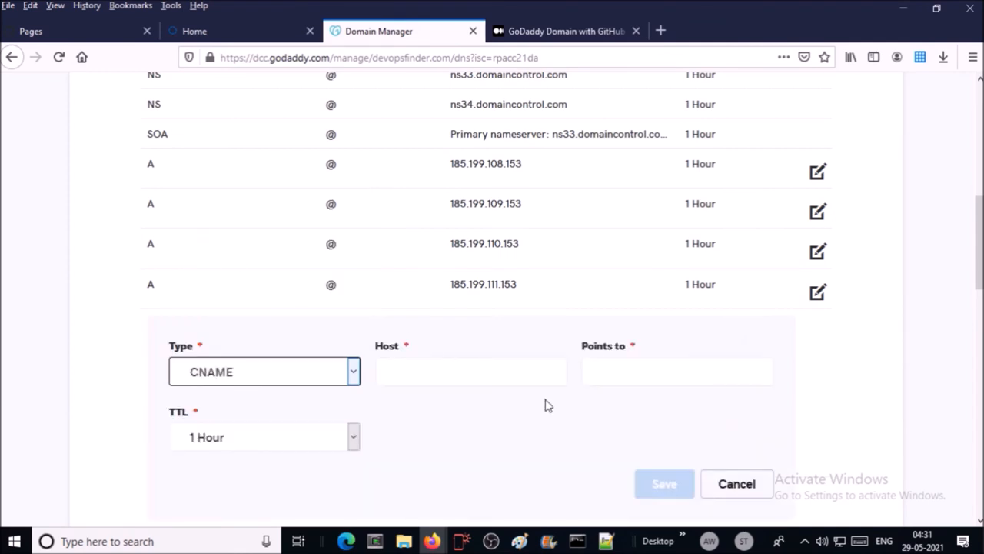
left_click(471, 371)
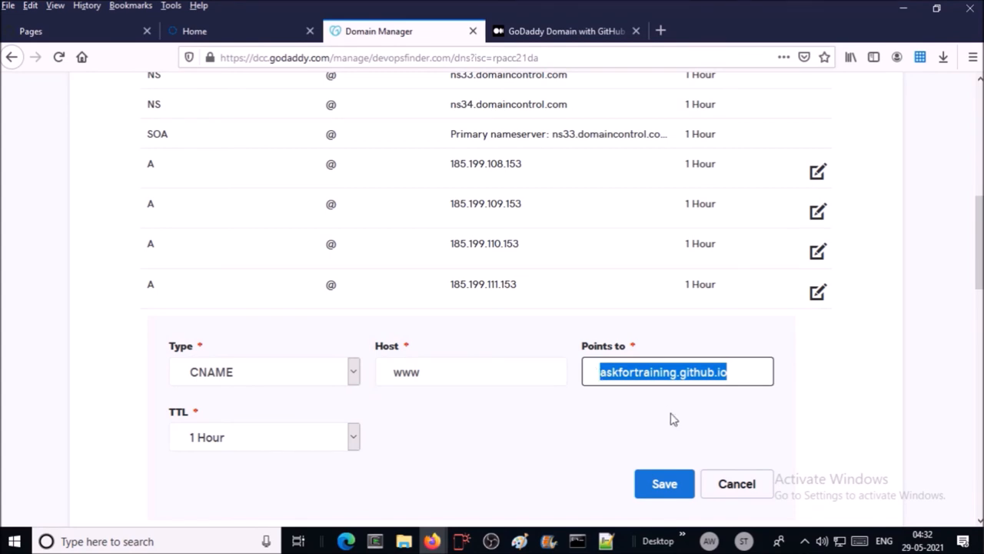
left_click(664, 482)
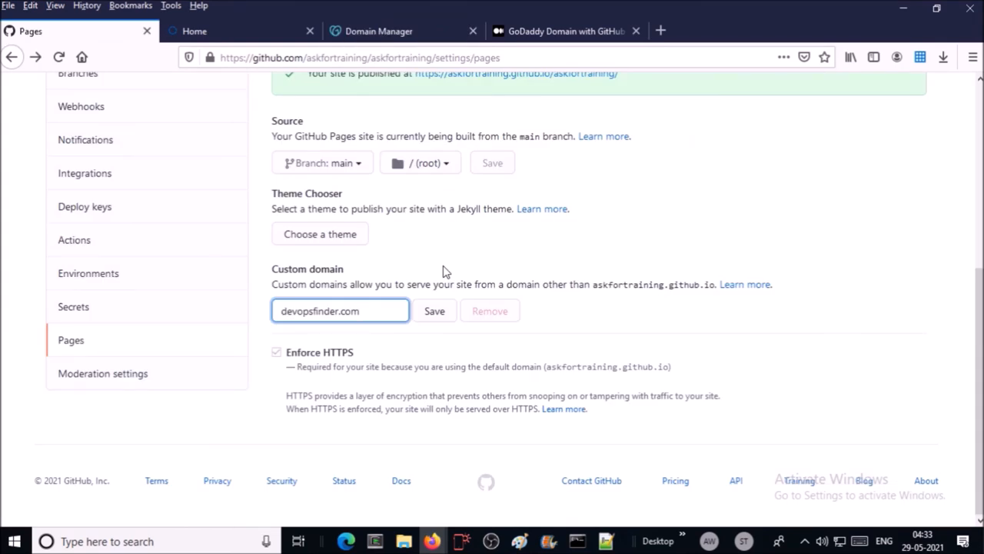
Enter devopsfinder.com as the custom domain in the repository's Pages settings and save
left_click(340, 310)
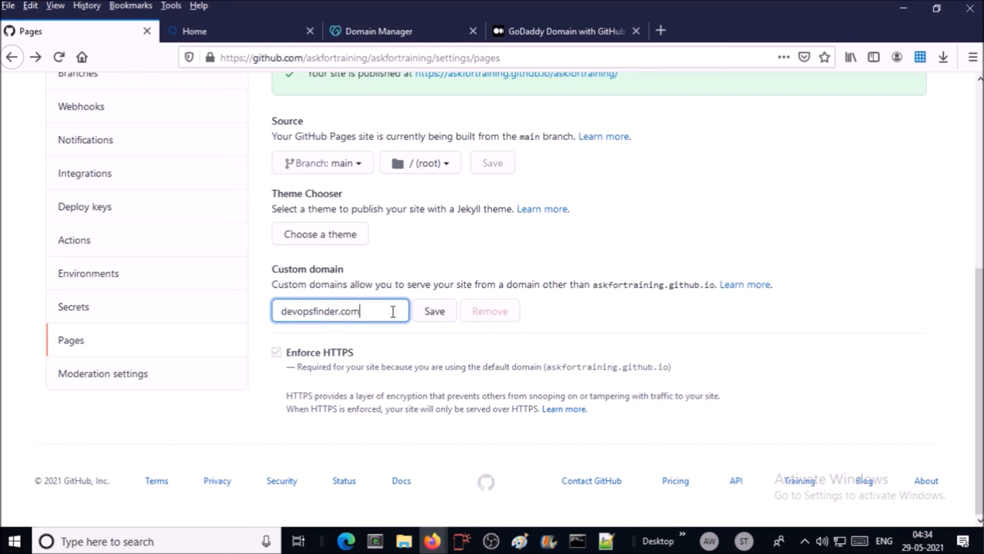
left_click(434, 311)
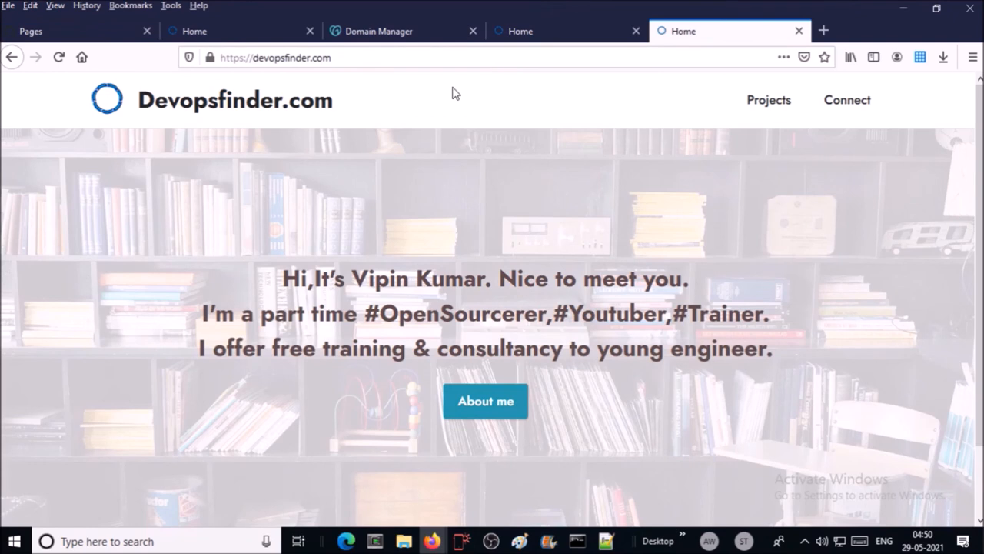
mouse_move(408, 184)
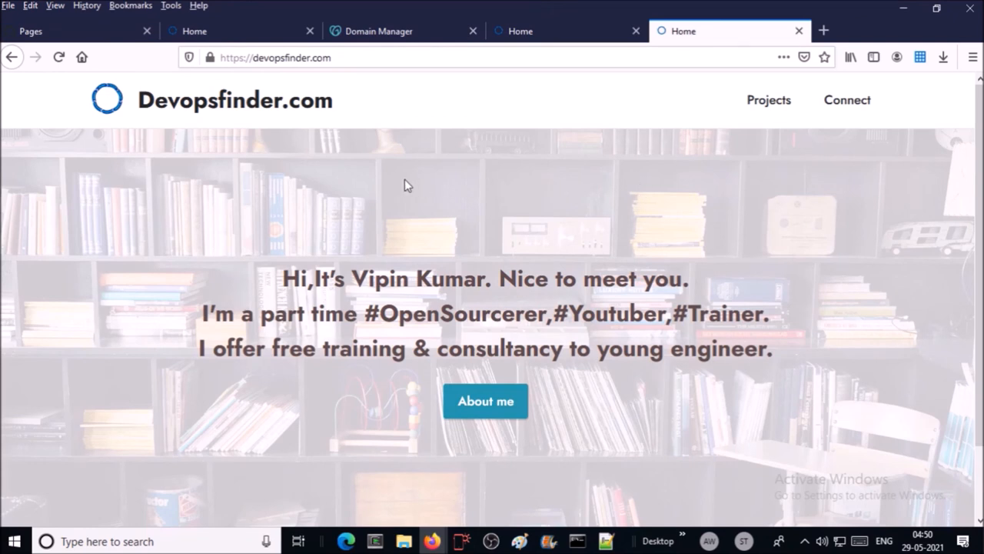
mouse_move(412, 153)
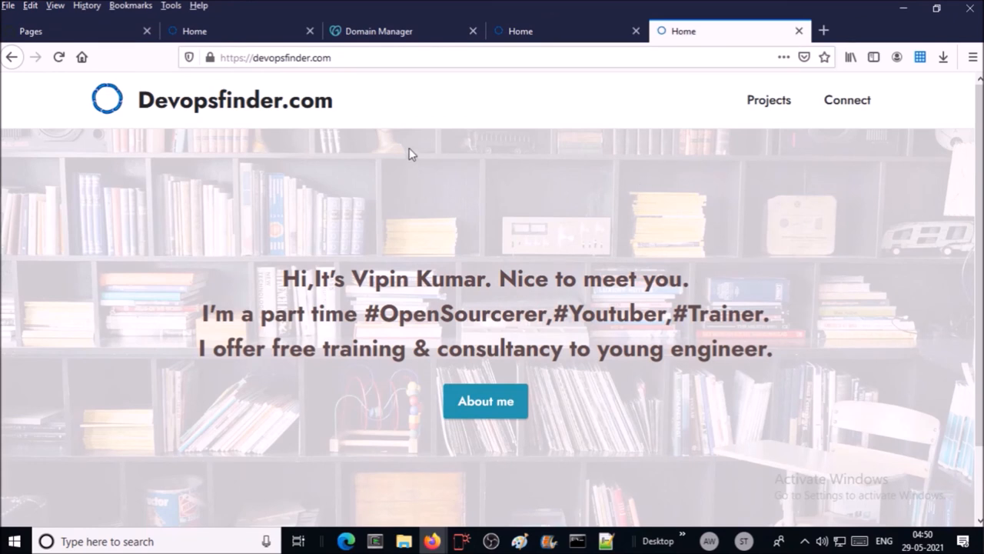
left_click(768, 99)
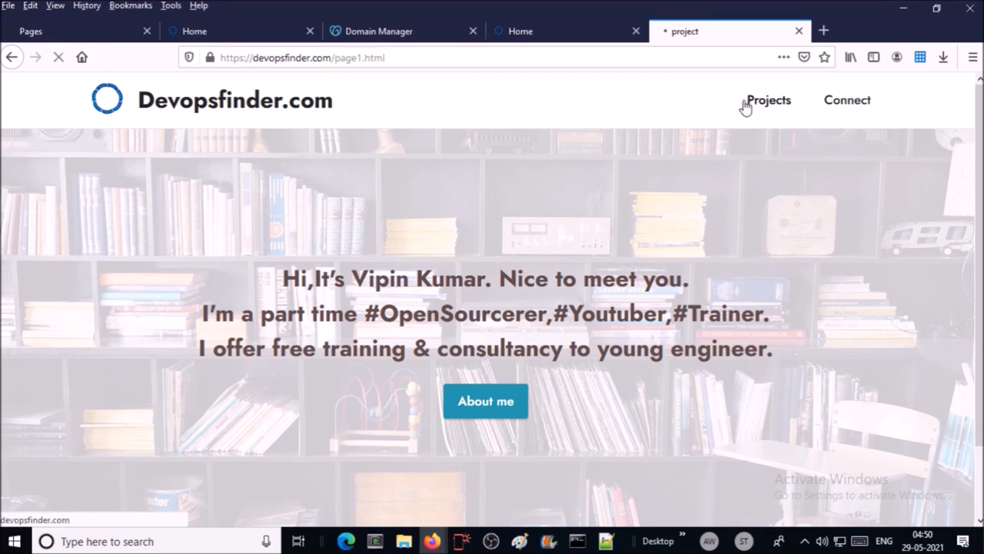
left_click(769, 100)
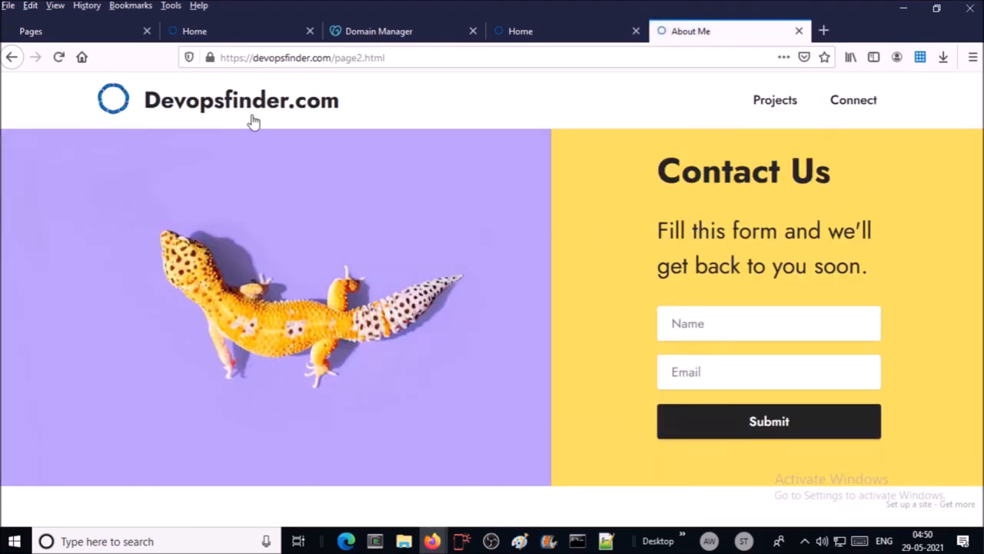
mouse_move(492, 420)
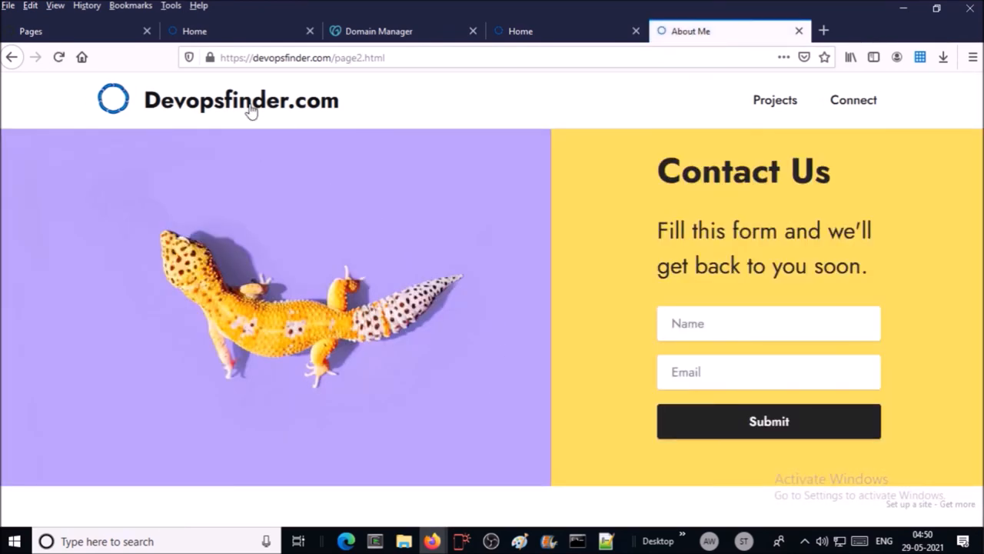
left_click(234, 100)
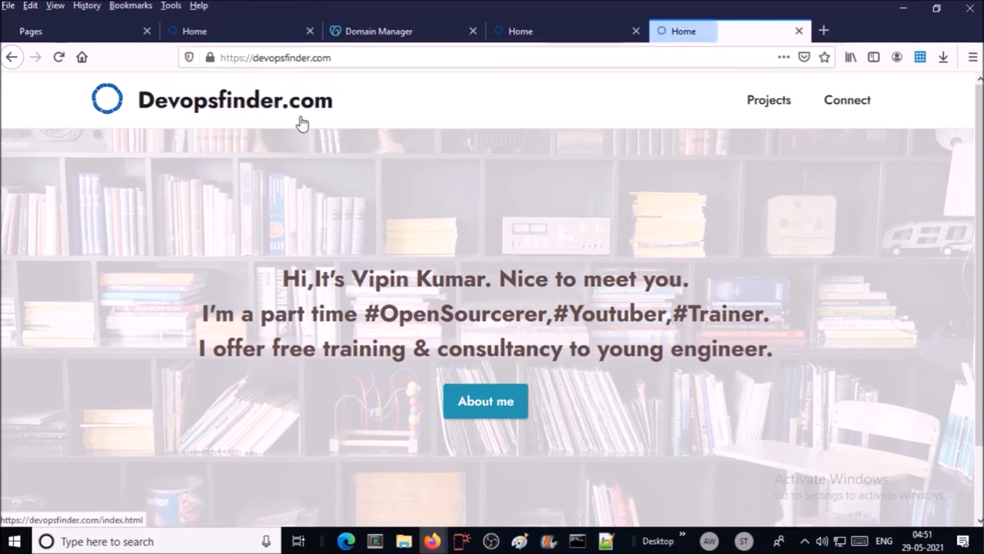